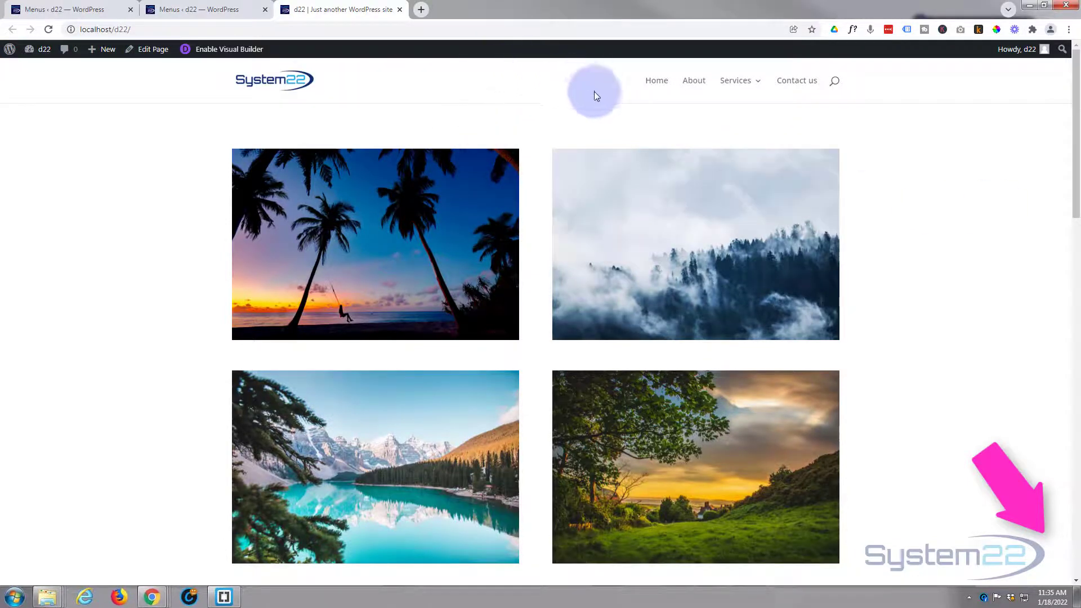
mouse_move(803, 90)
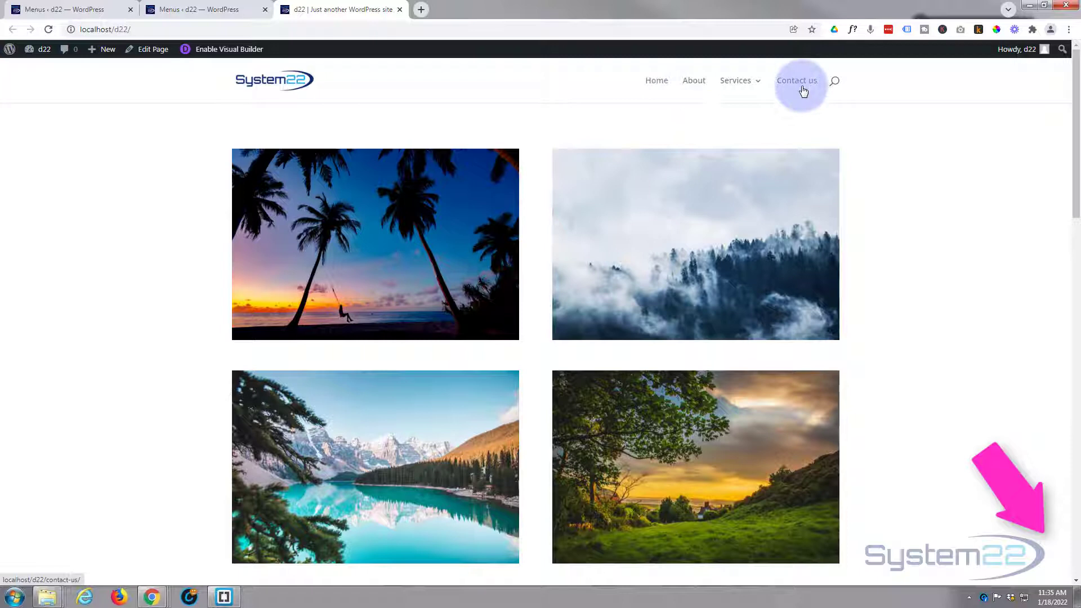
mouse_move(380, 63)
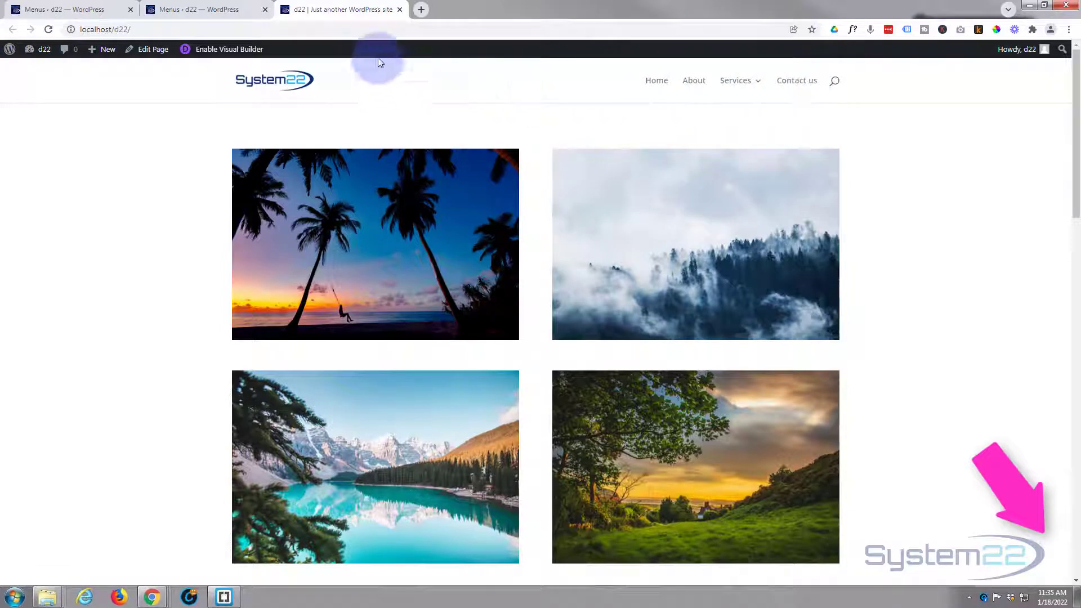
mouse_move(643, 110)
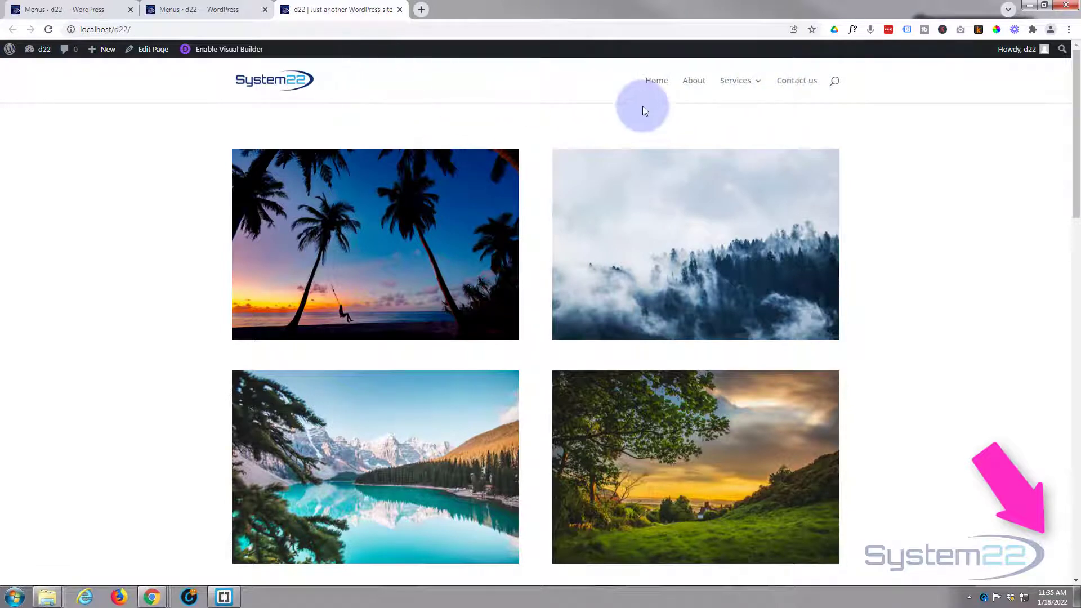
mouse_move(396, 91)
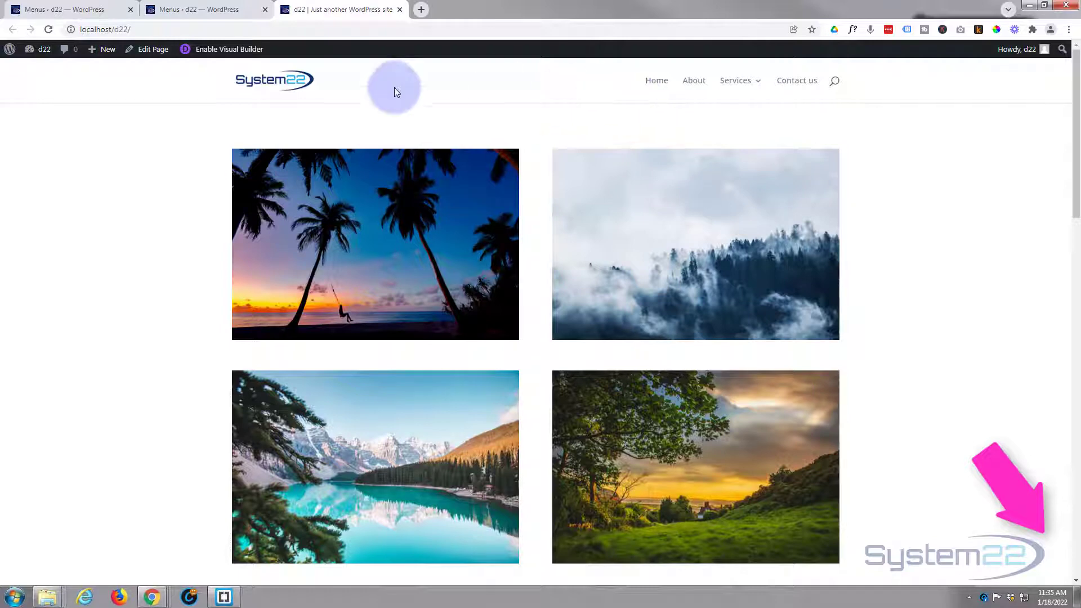
mouse_move(61, 70)
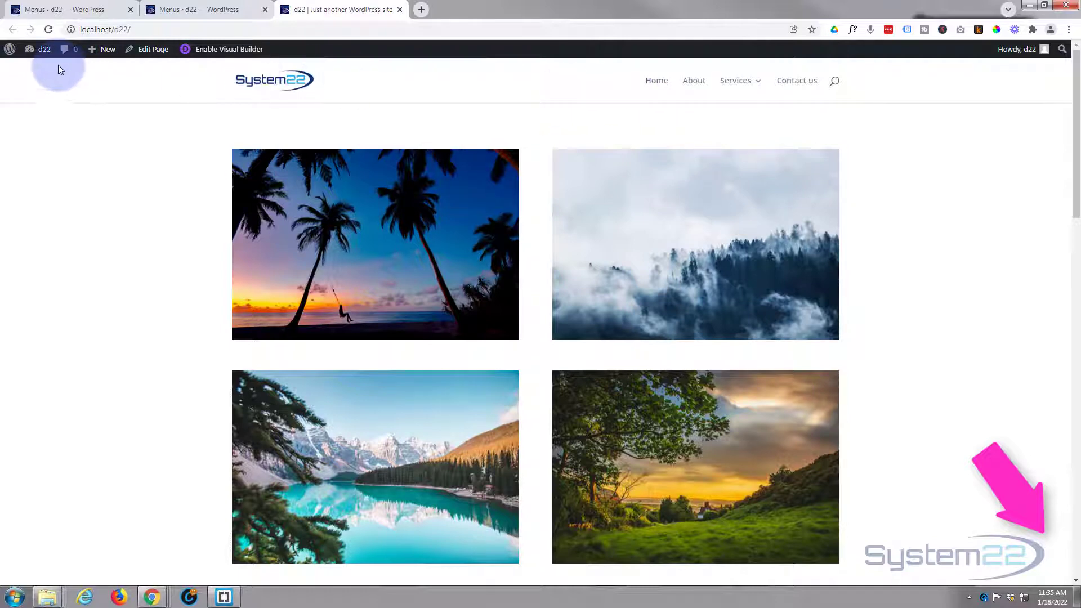
Step: Open the admin dashboard in a new tab and enter the theme Customizer via Appearance > Customize
left_click(42, 49)
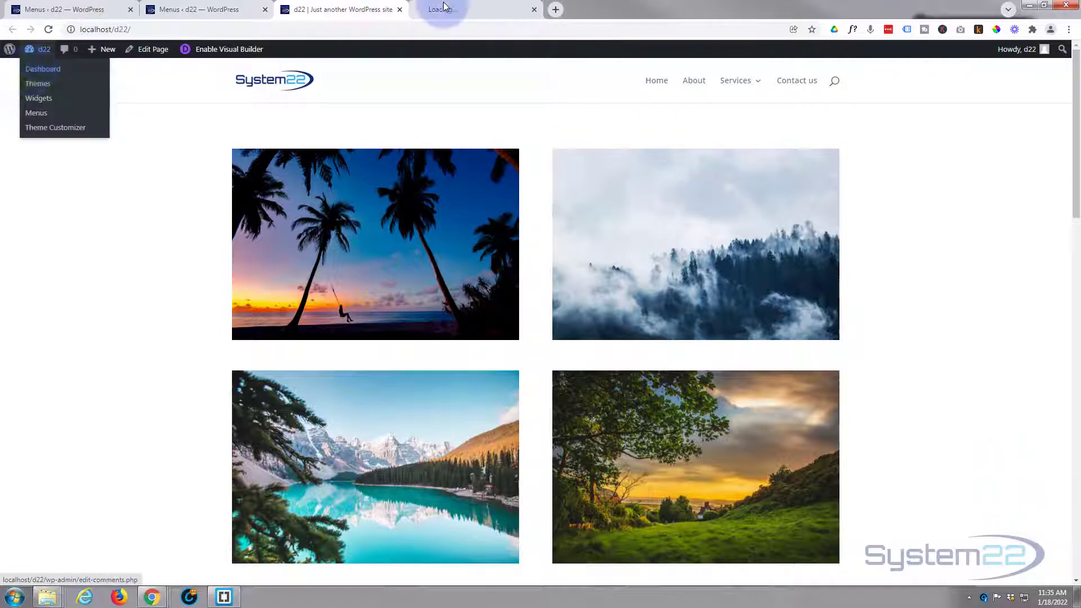
left_click(43, 68)
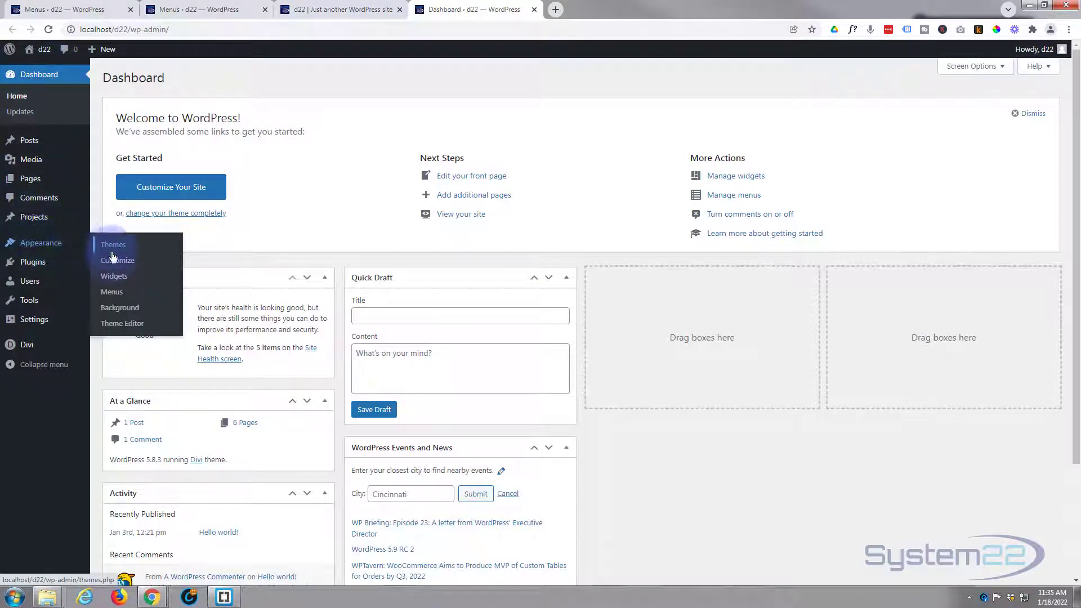
left_click(117, 260)
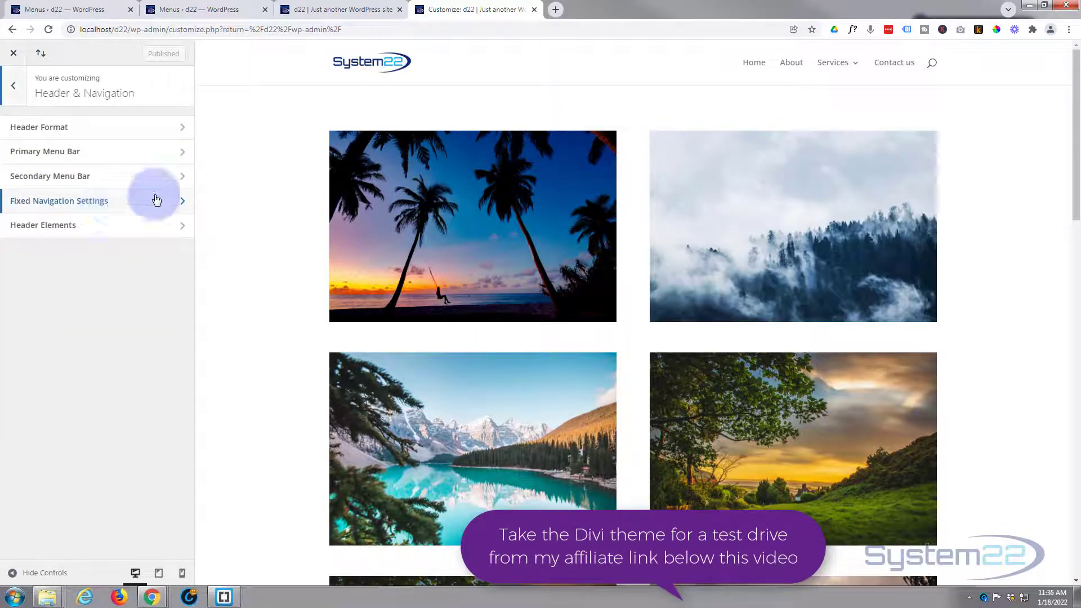
mouse_move(999, 69)
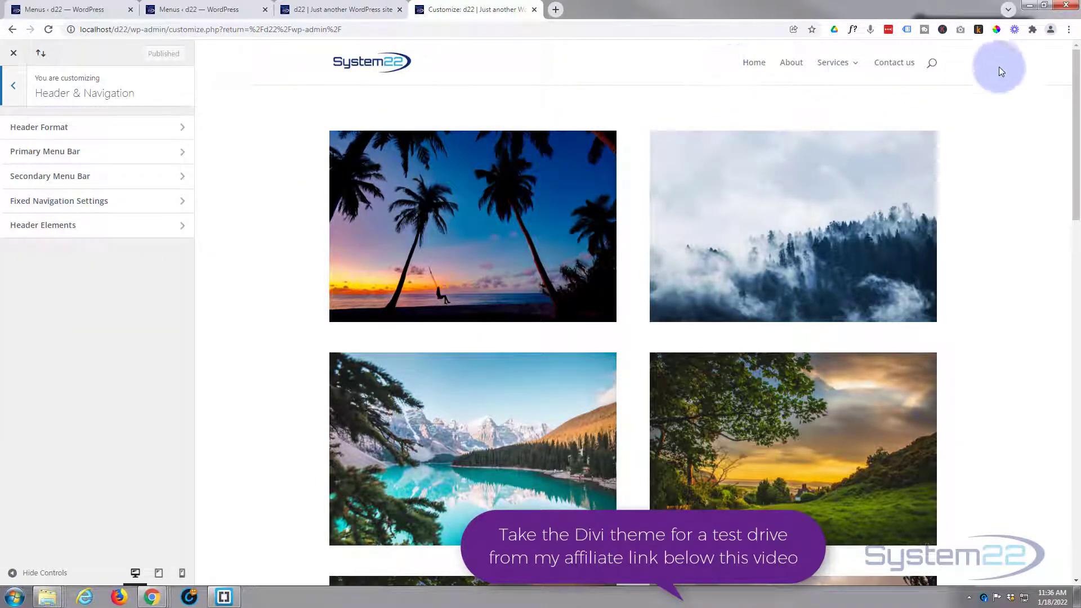
mouse_move(563, 59)
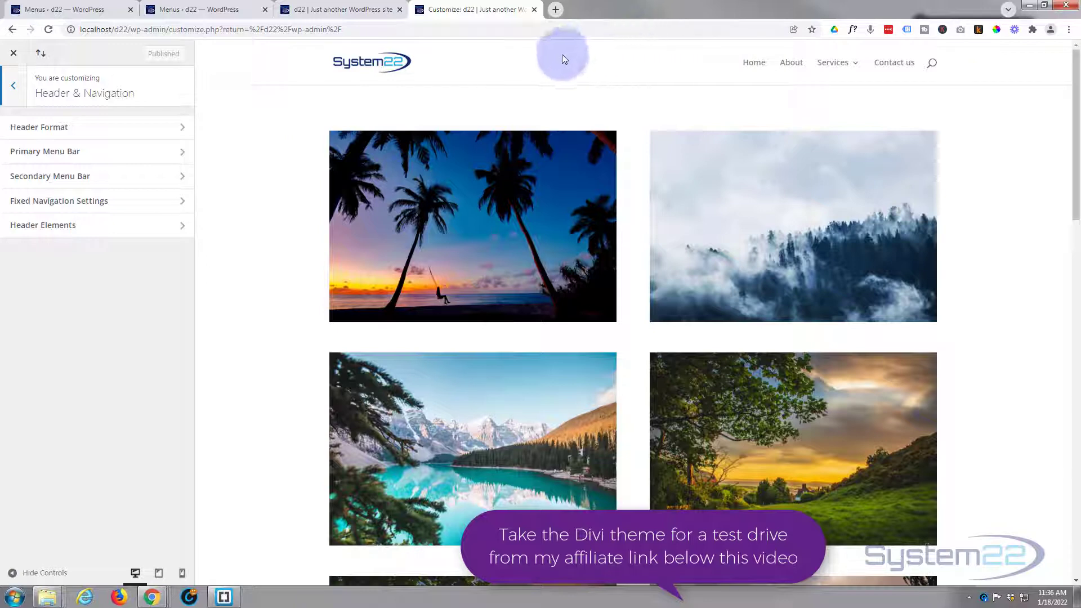
mouse_move(502, 99)
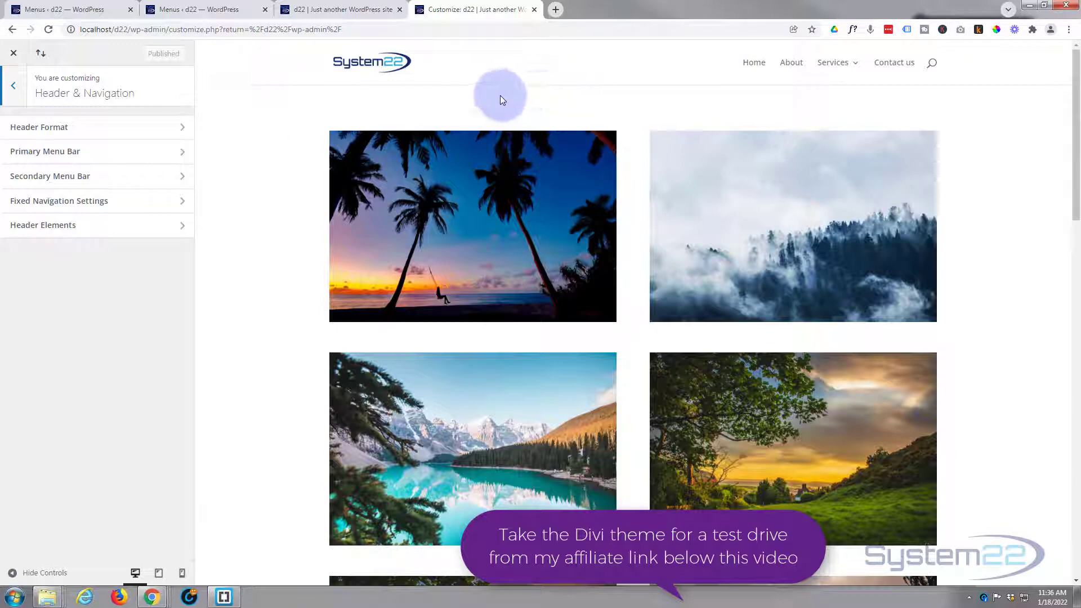
mouse_move(876, 103)
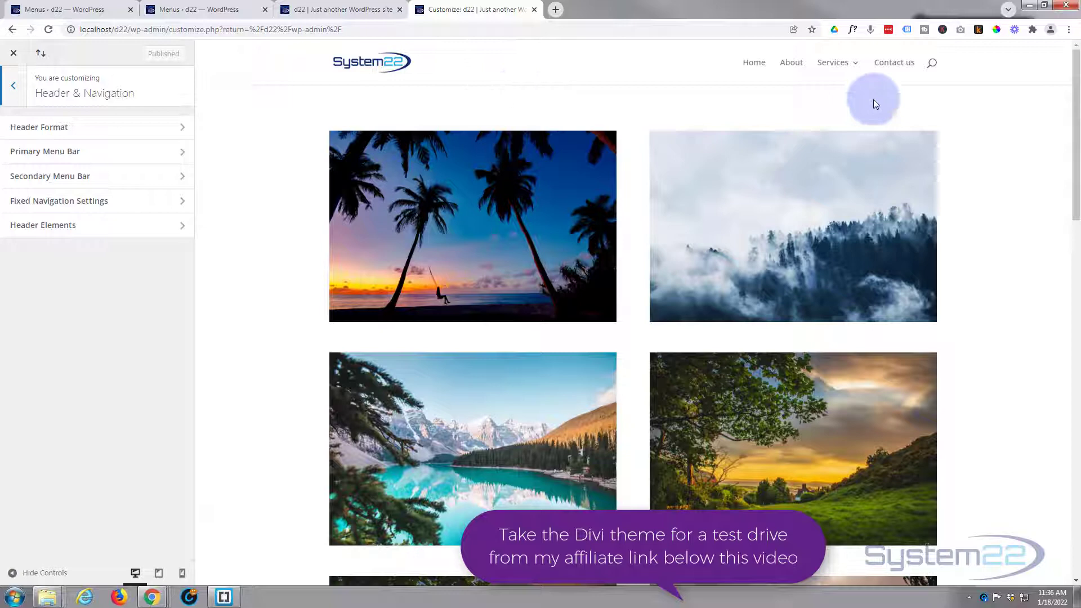
mouse_move(535, 41)
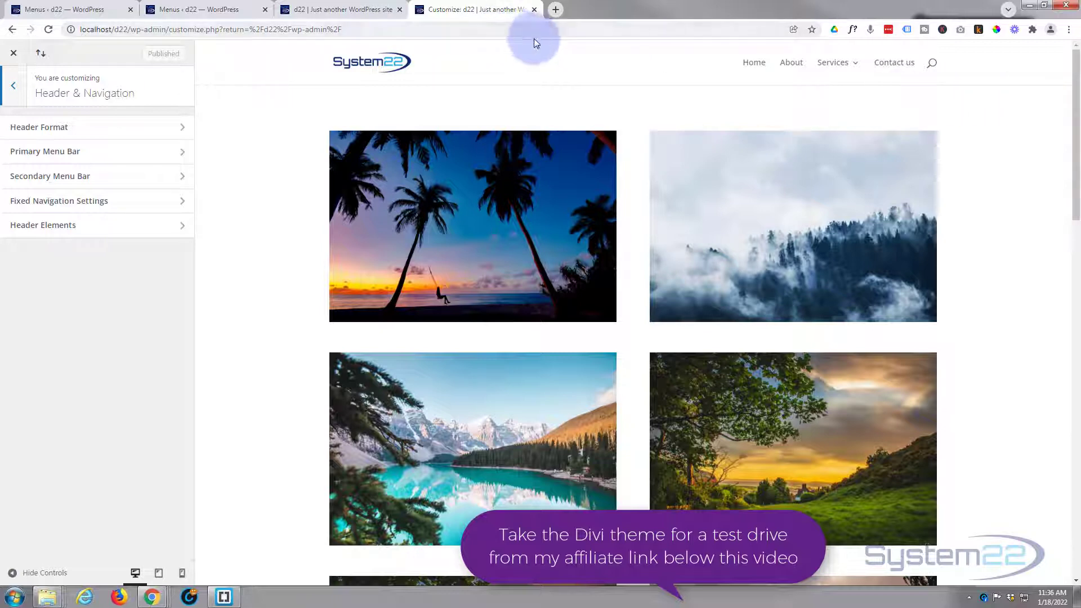
mouse_move(59, 156)
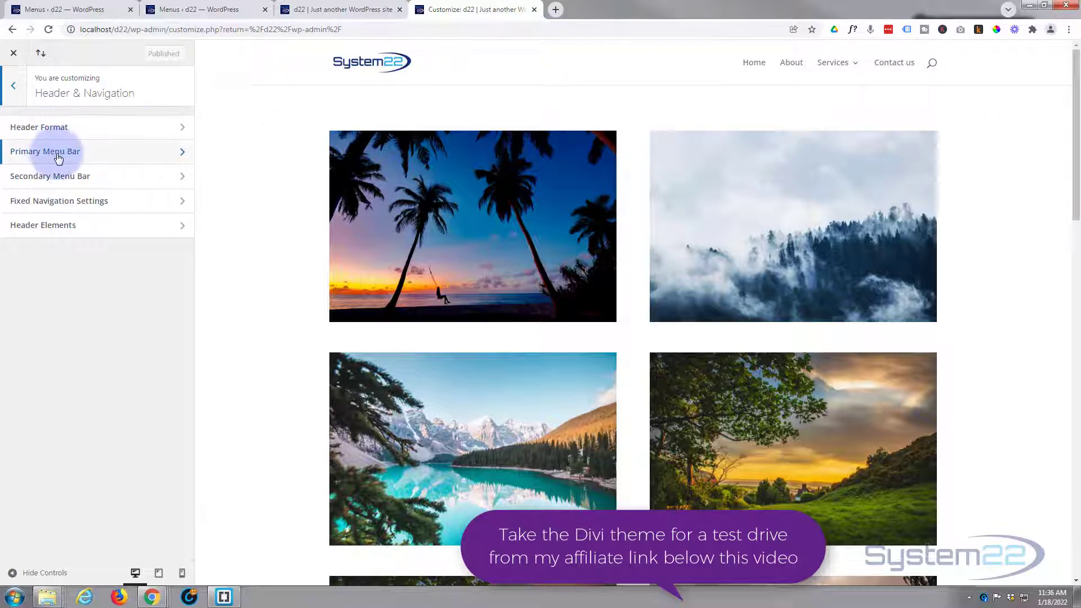
Step: In Primary Menu Bar, leave Make Full Width off and set Menu Height to 70
left_click(45, 151)
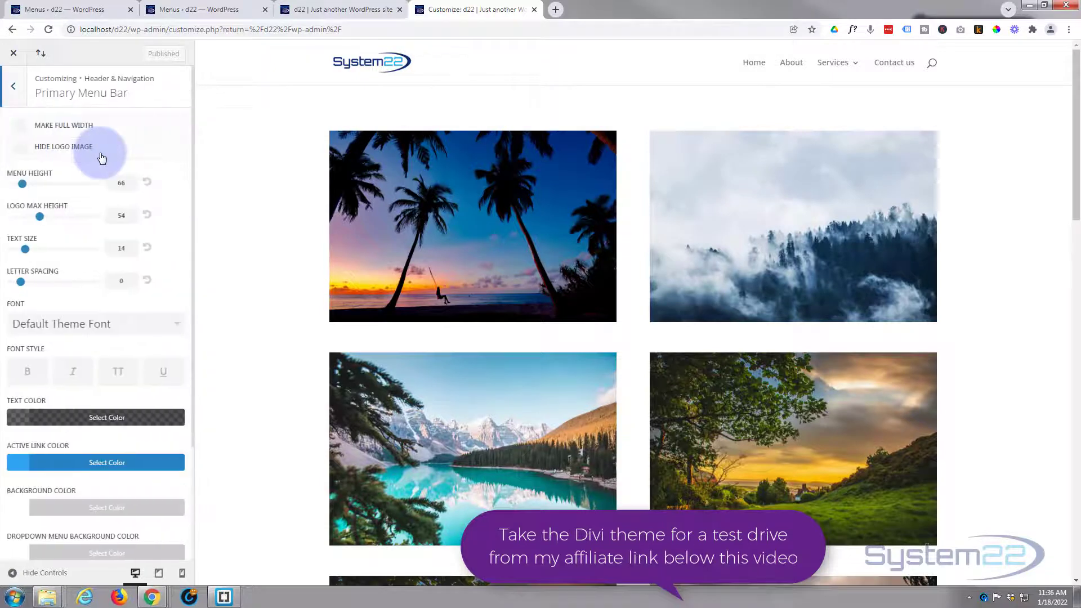
left_click(18, 128)
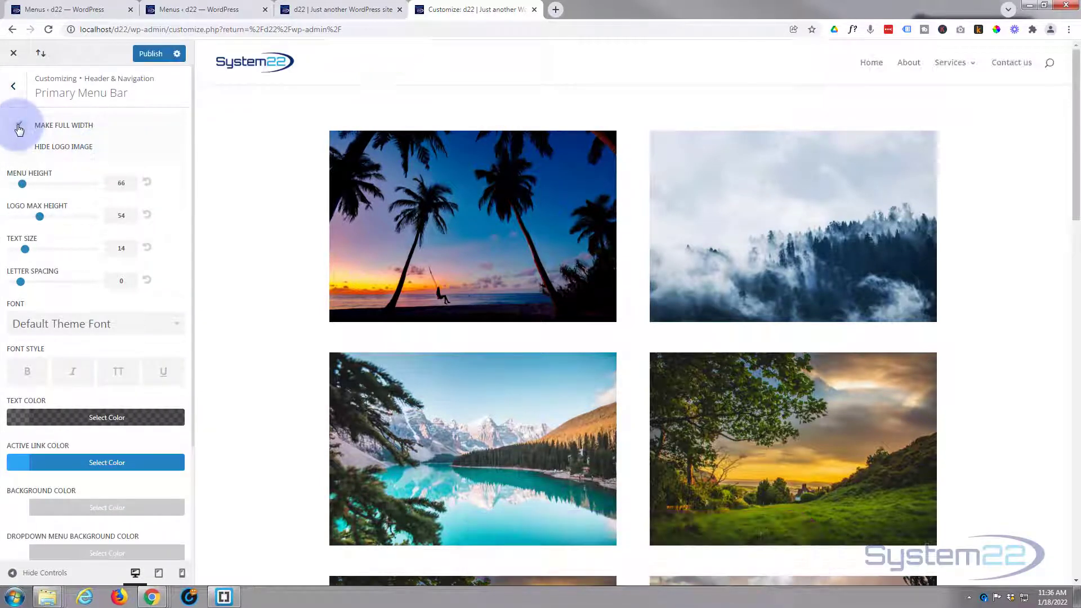
left_click(19, 126)
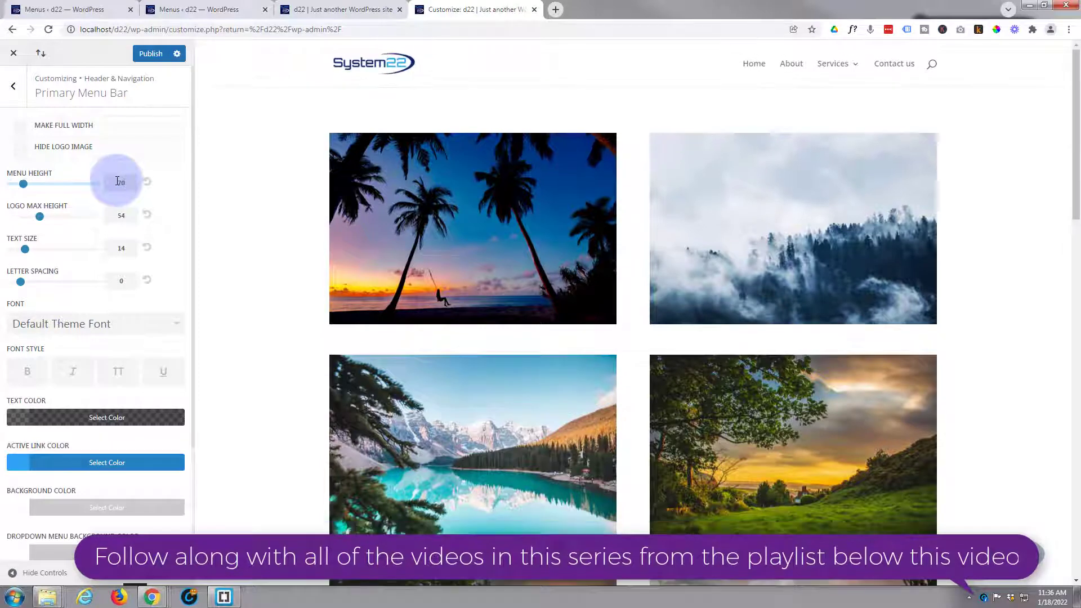
type("70")
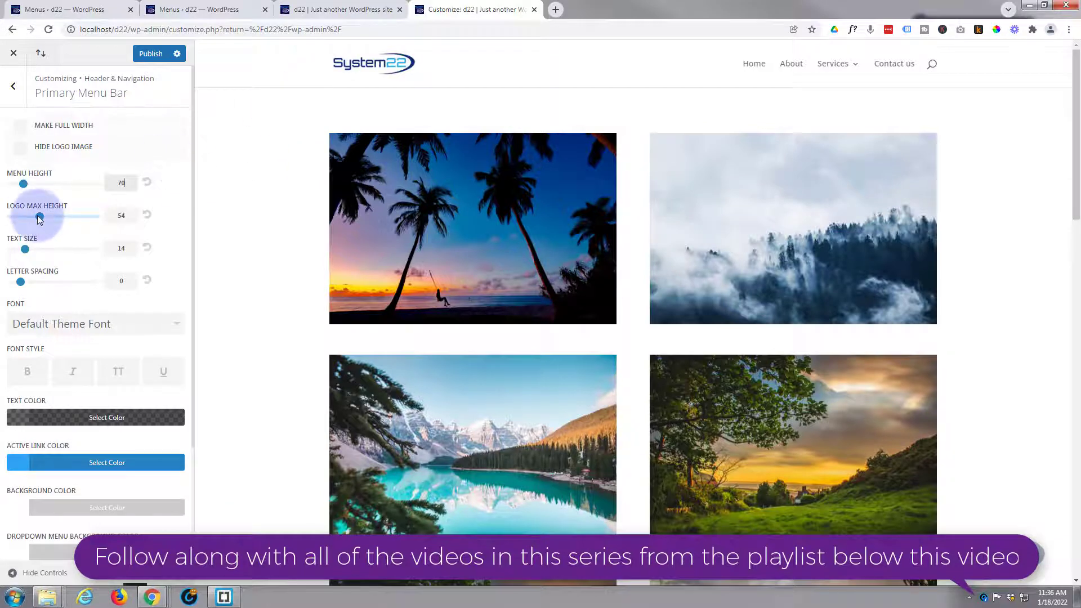
Step: Drag the Logo Max Height slider to settle at 60
left_click_drag(38, 216, 56, 216)
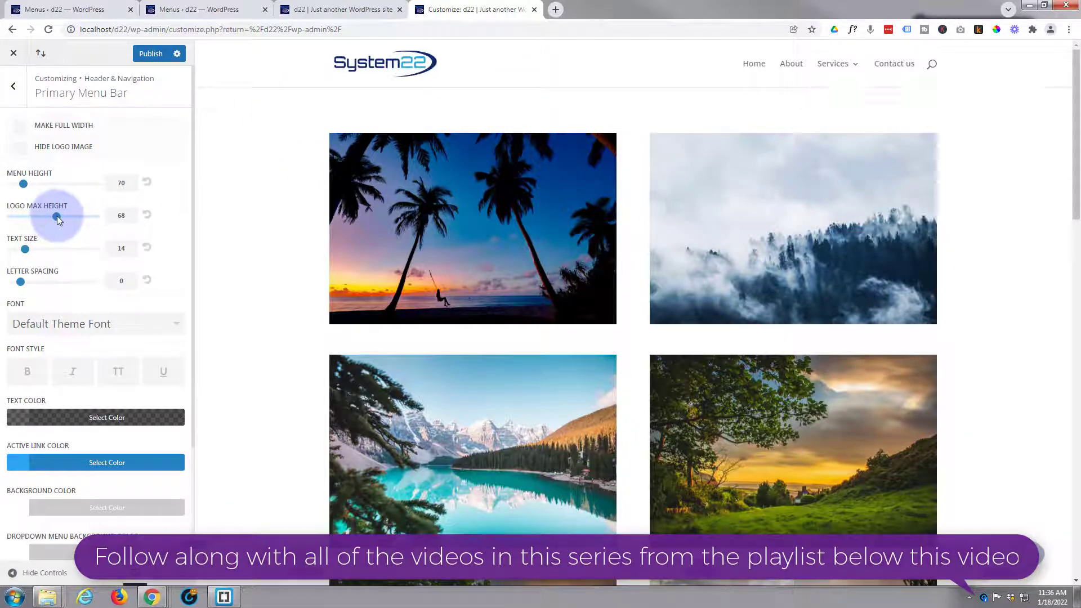
left_click_drag(56, 216, 48, 216)
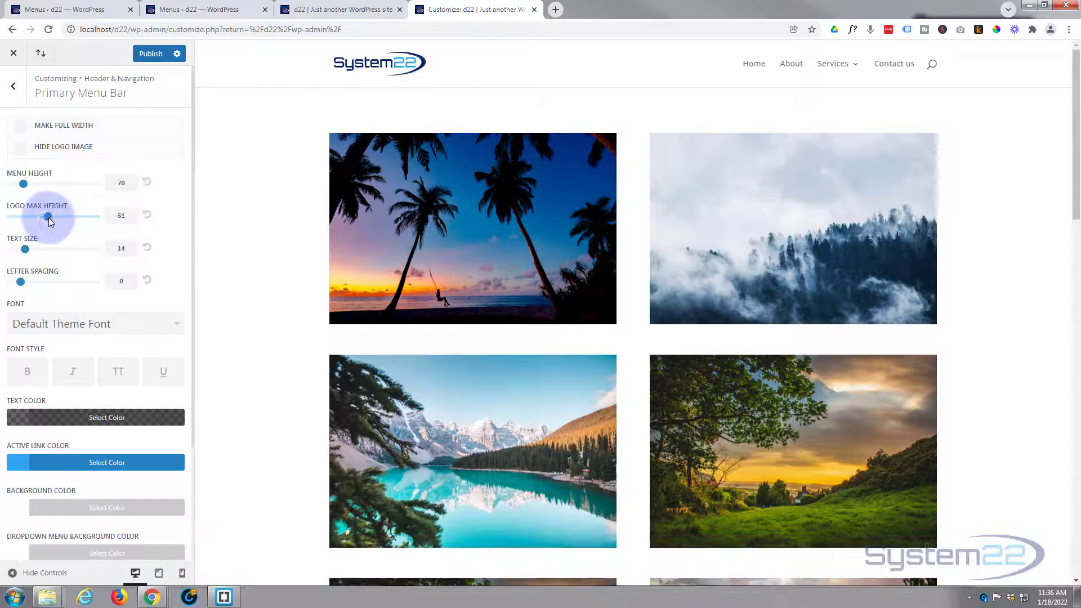
left_click_drag(48, 216, 46, 216)
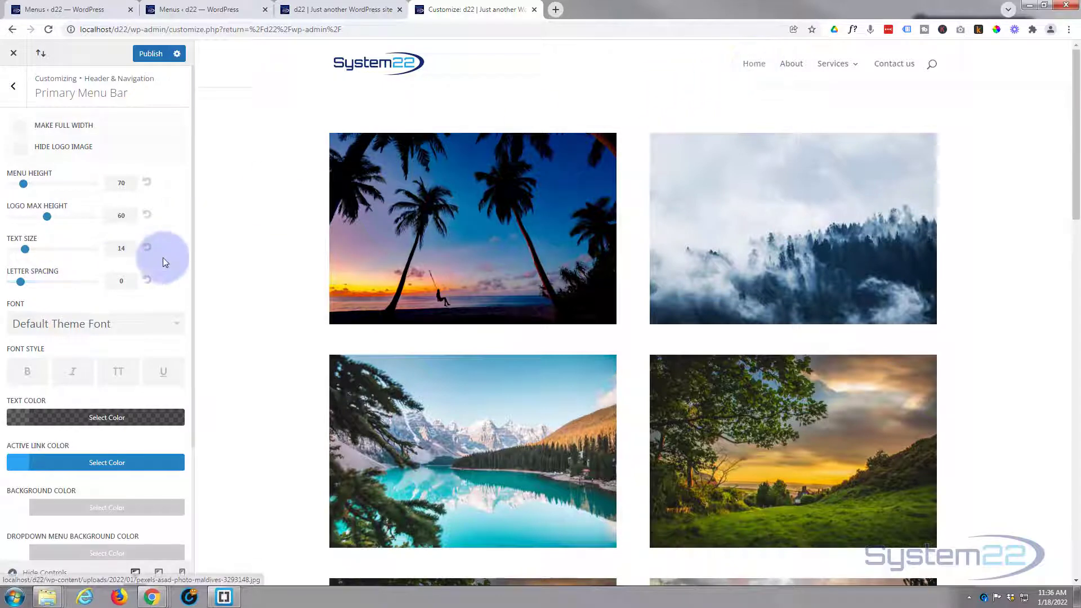
scroll("down", 3)
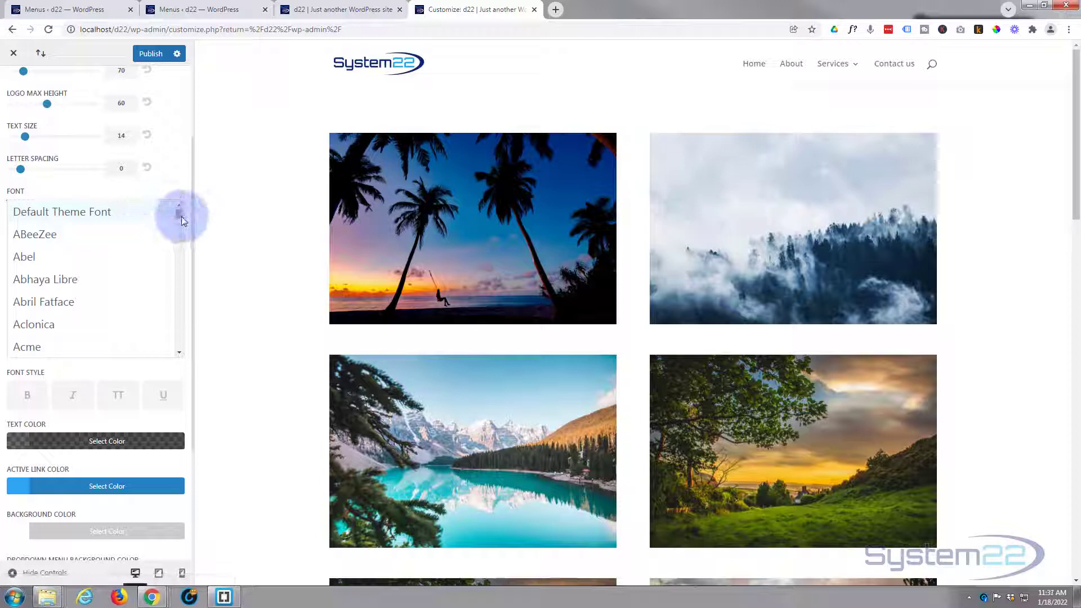
scroll("down", 3)
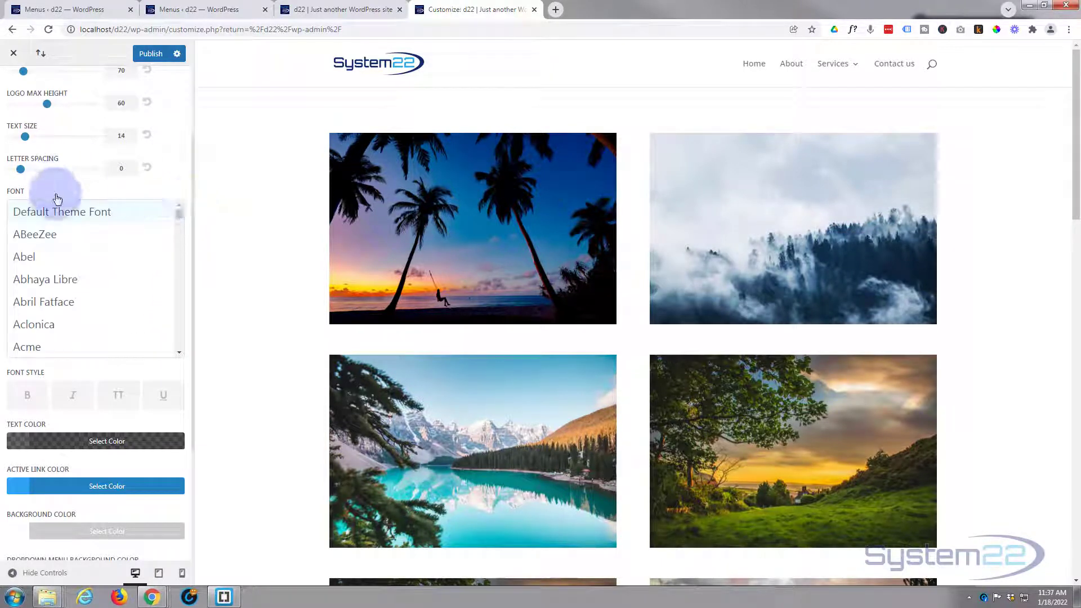
mouse_move(132, 217)
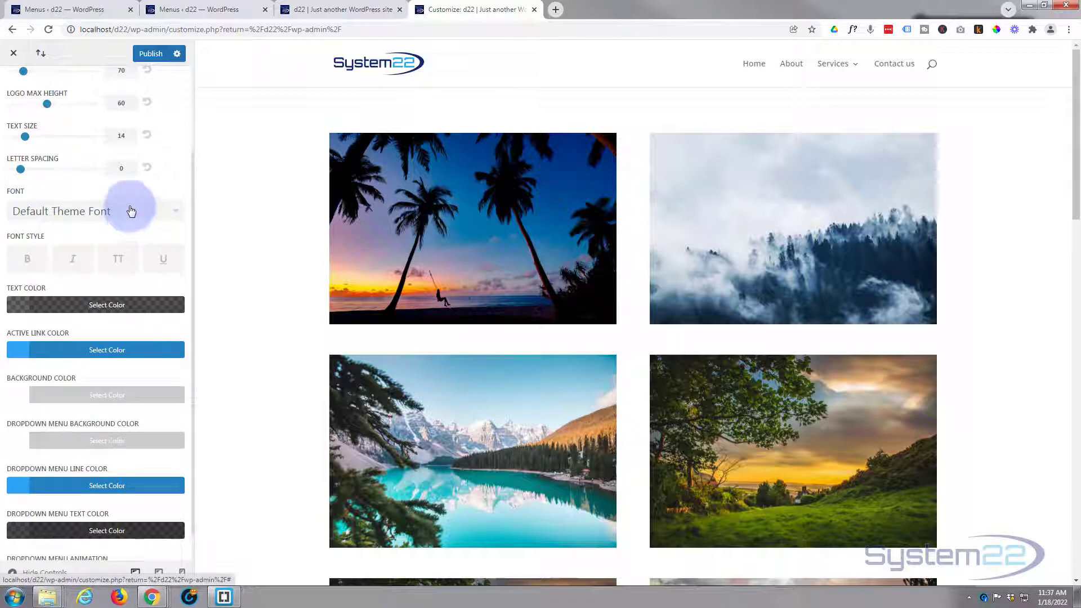
Step: Set the menu font style to uppercase (TT) only, with bold, italic and underline off
left_click(27, 259)
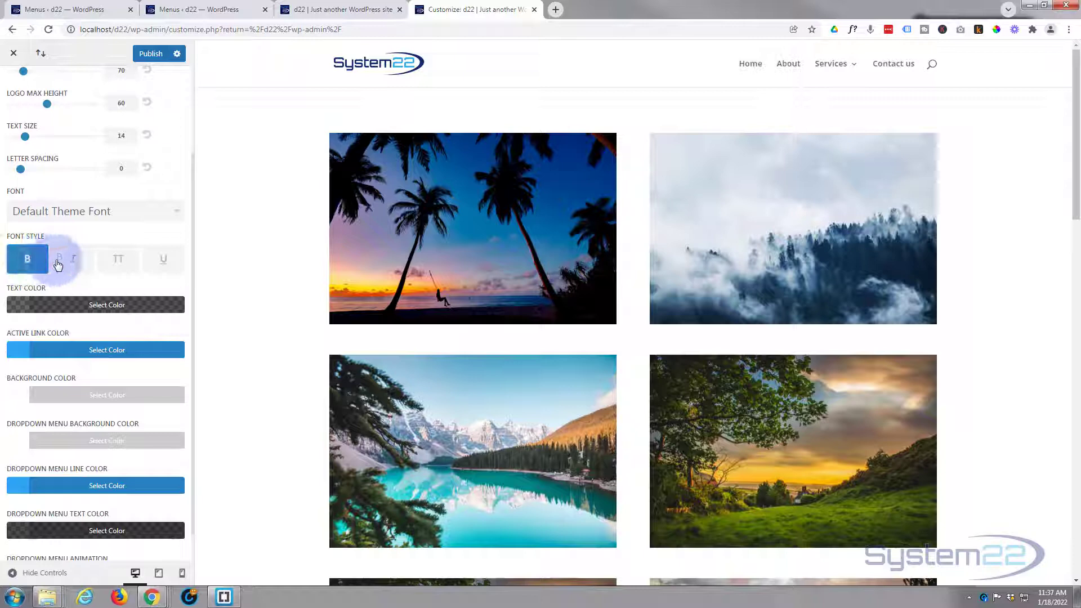
left_click(72, 259)
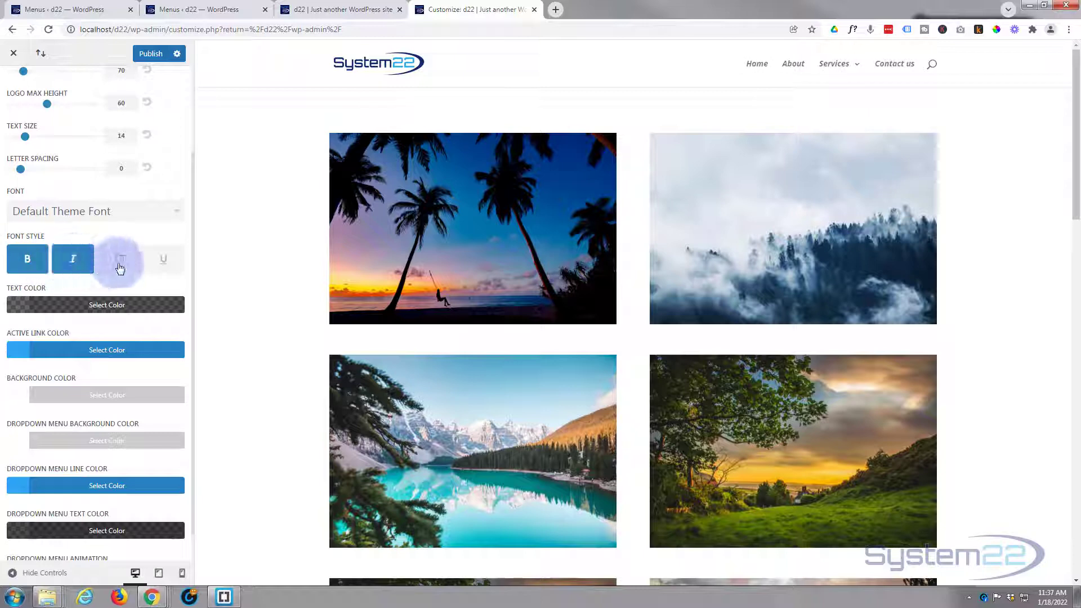
left_click(118, 259)
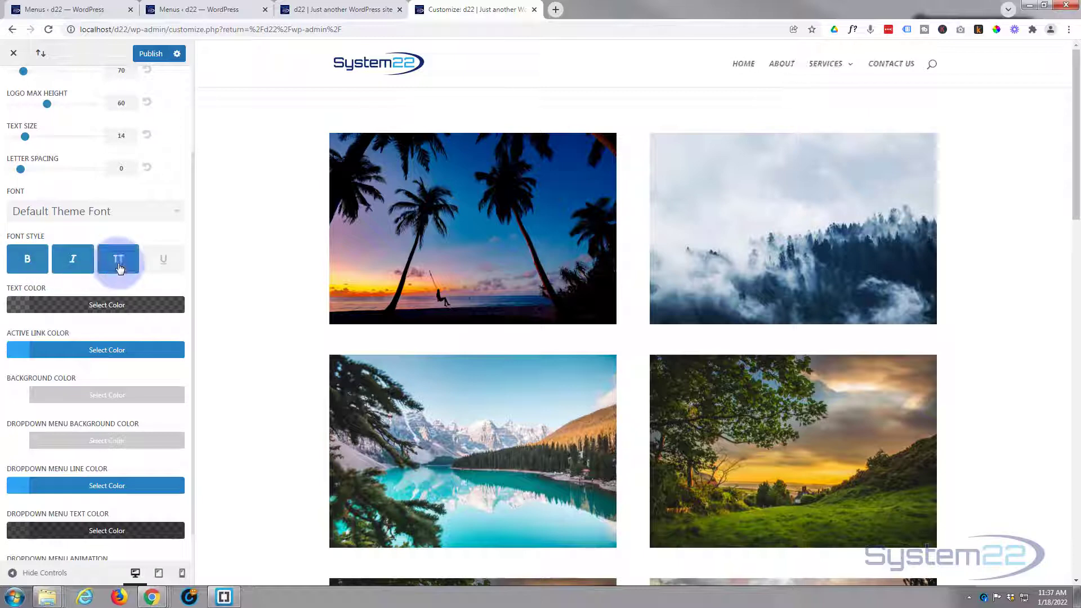
left_click(164, 259)
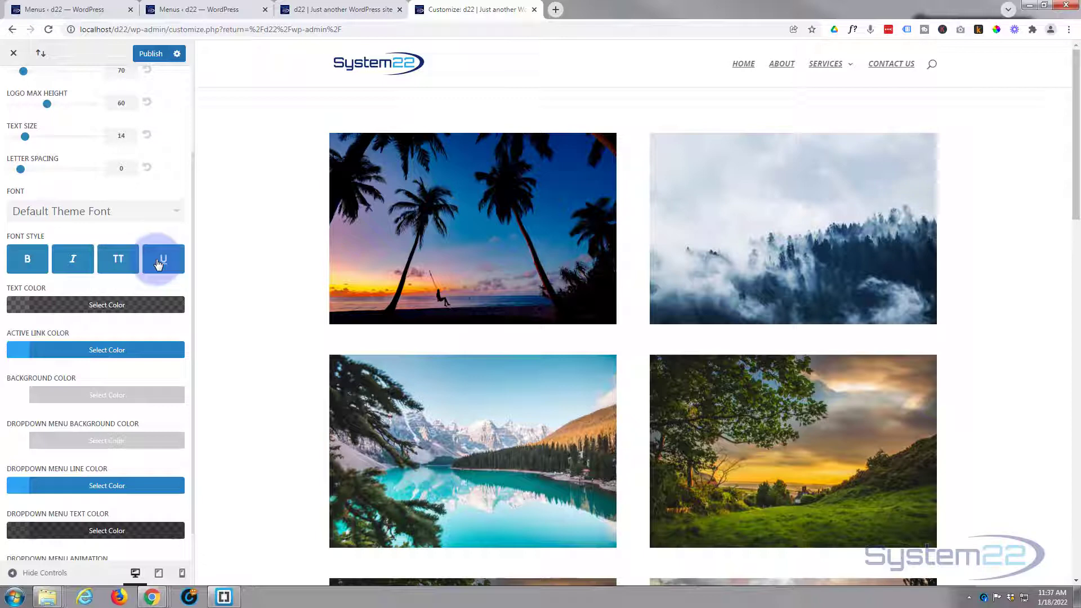
left_click(162, 259)
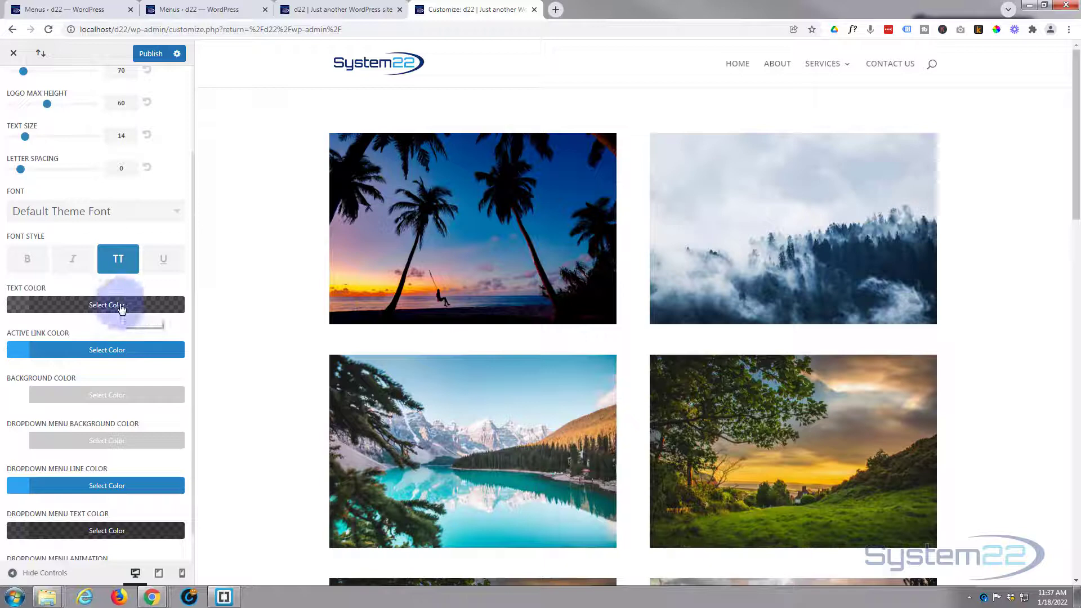
Step: Set the primary menu Text Color to dark navy #0d2b6f
left_click(107, 303)
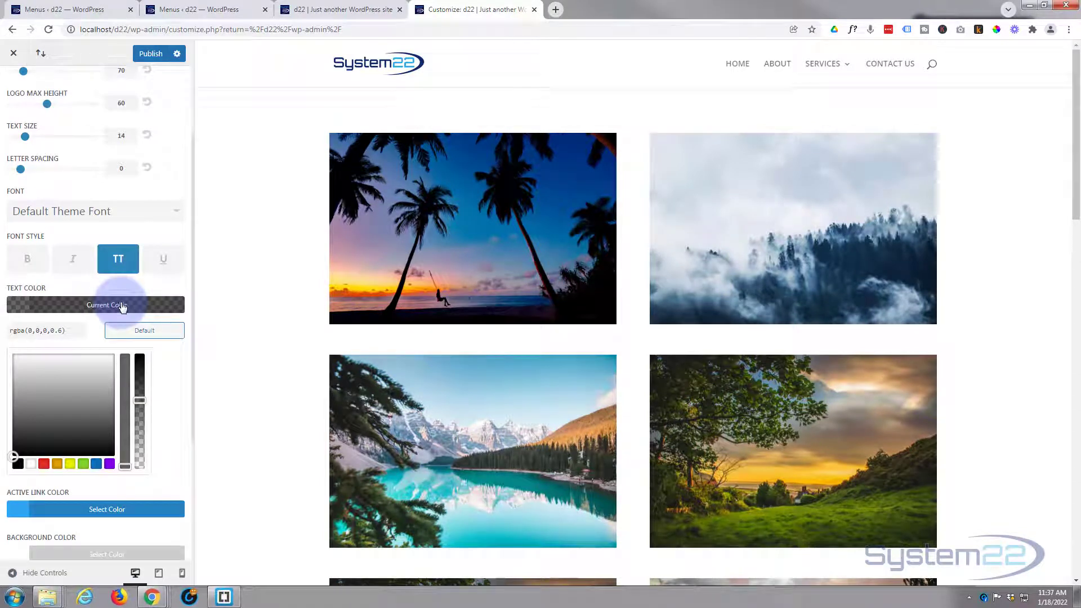
left_click(95, 464)
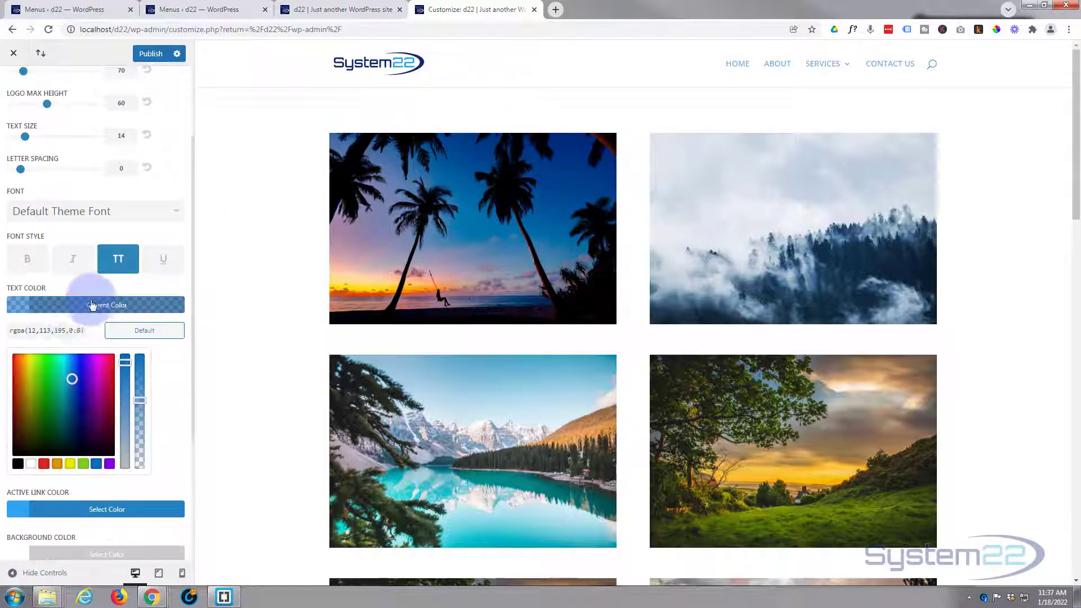
triple_click(45, 331)
type("#0d2b6f")
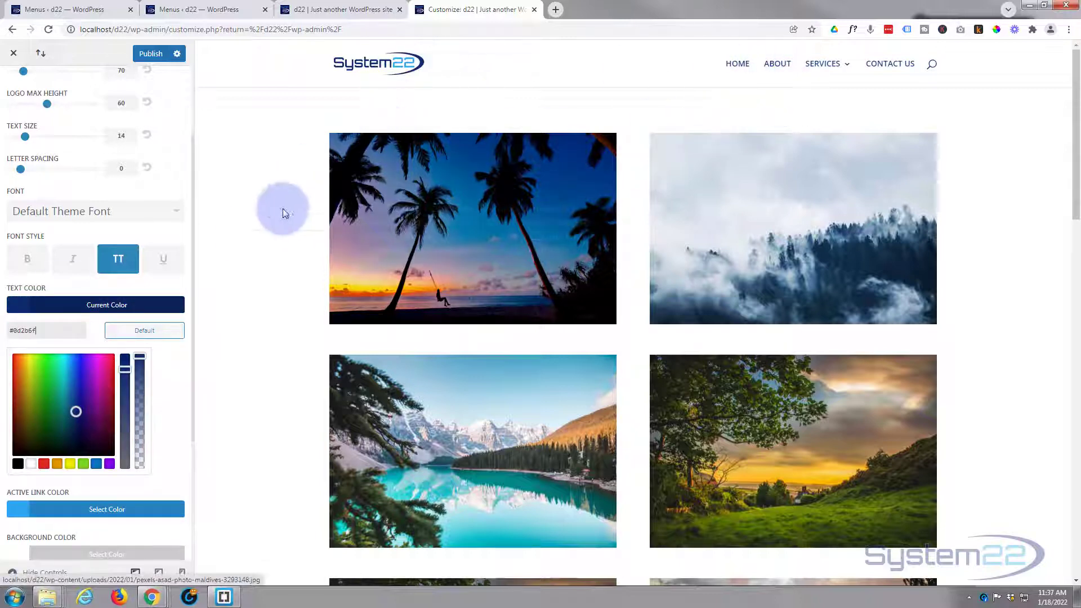
scroll("down", 3)
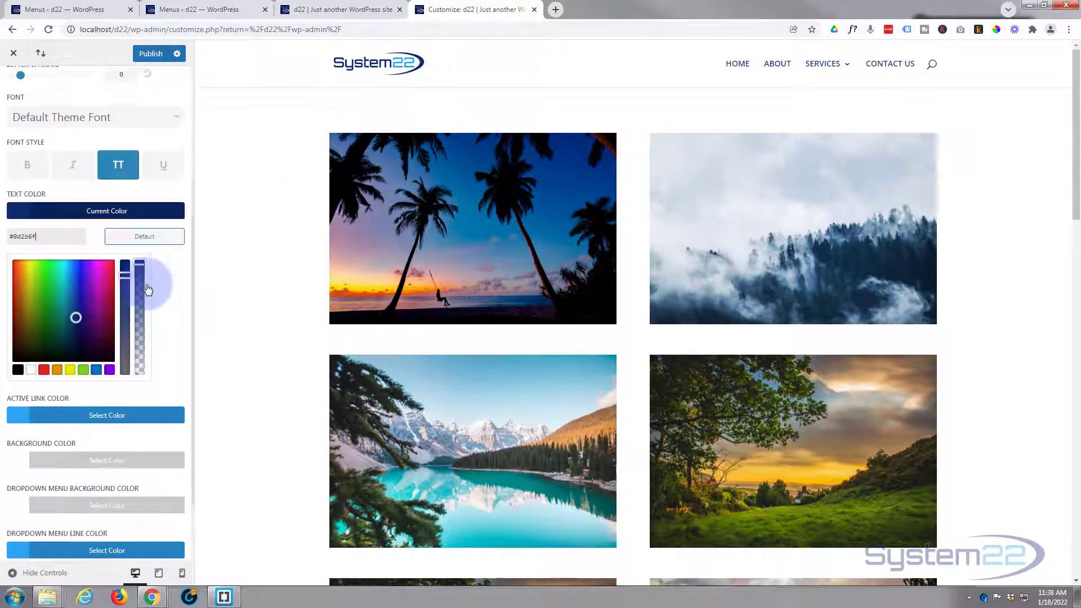
scroll("down", 3)
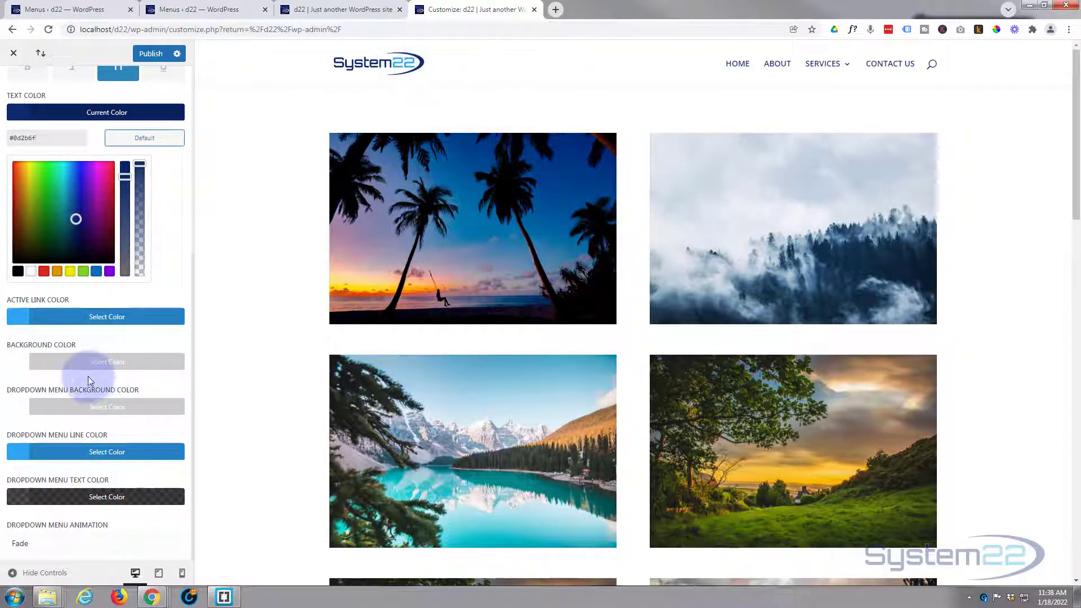
Step: Keep the menu bar Background Color white #ffffff and set Dropdown Menu Line Color to navy
left_click(105, 361)
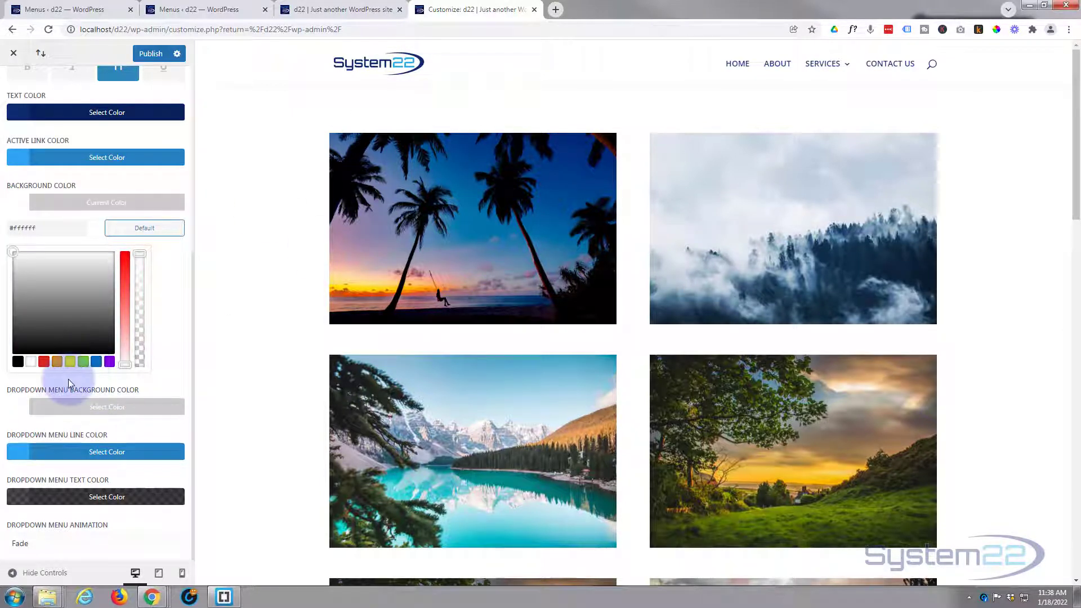
left_click(95, 361)
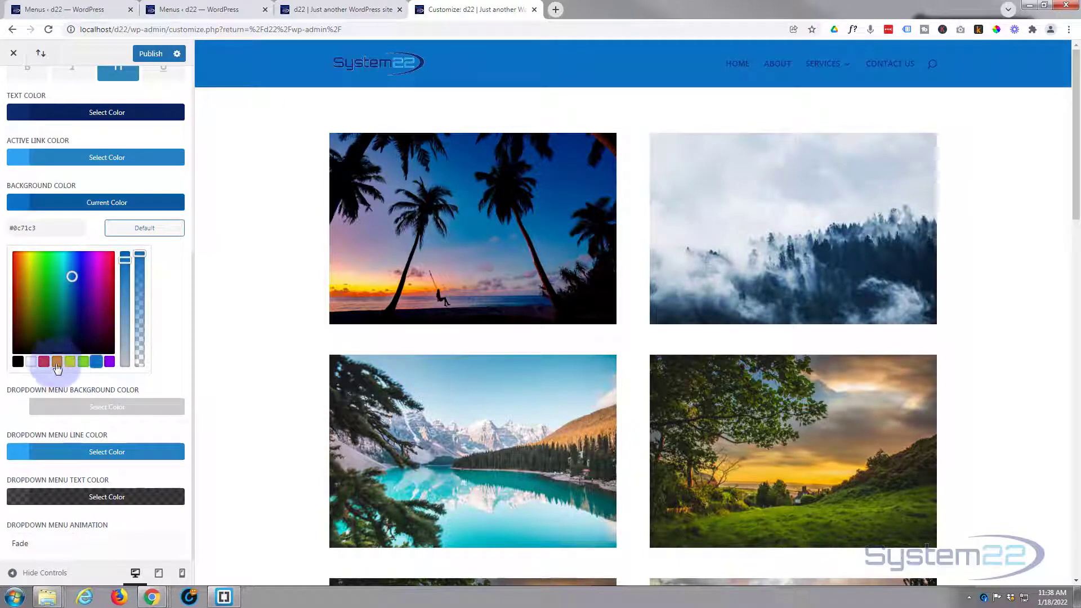
left_click(144, 228)
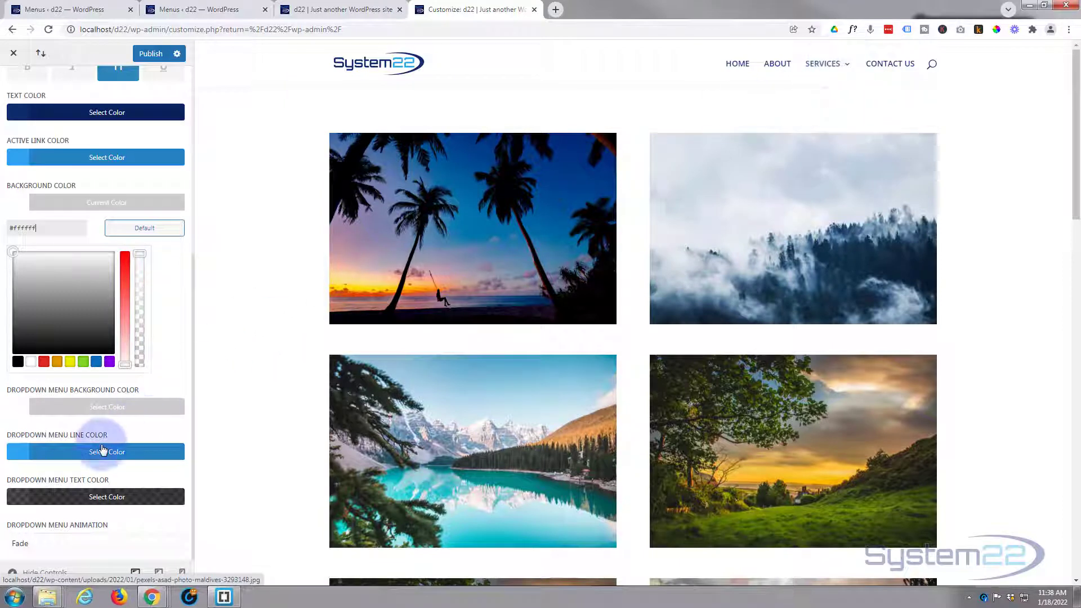
left_click(106, 451)
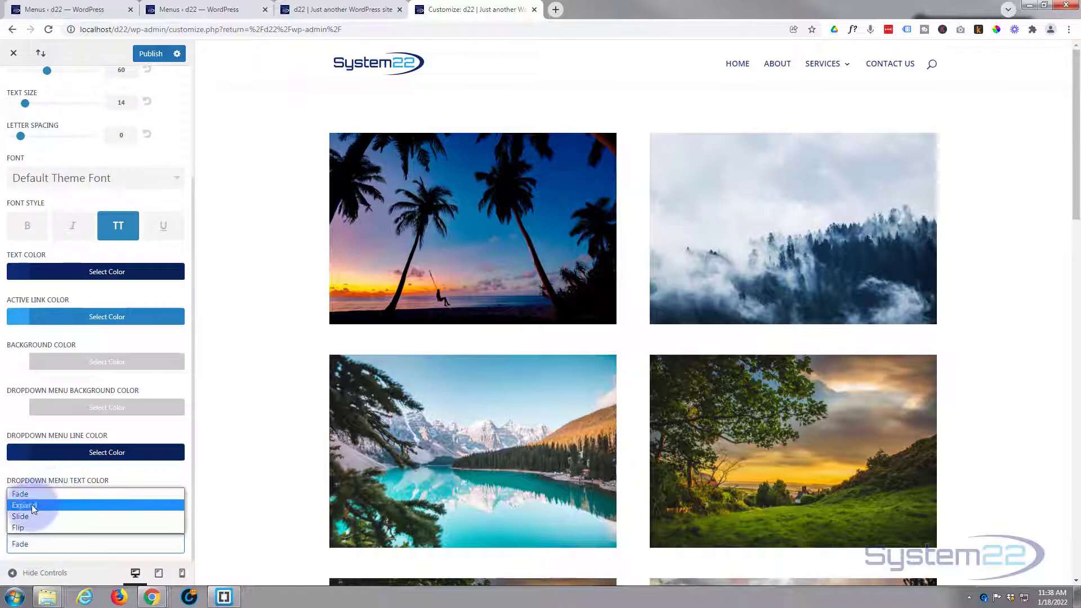
mouse_move(37, 544)
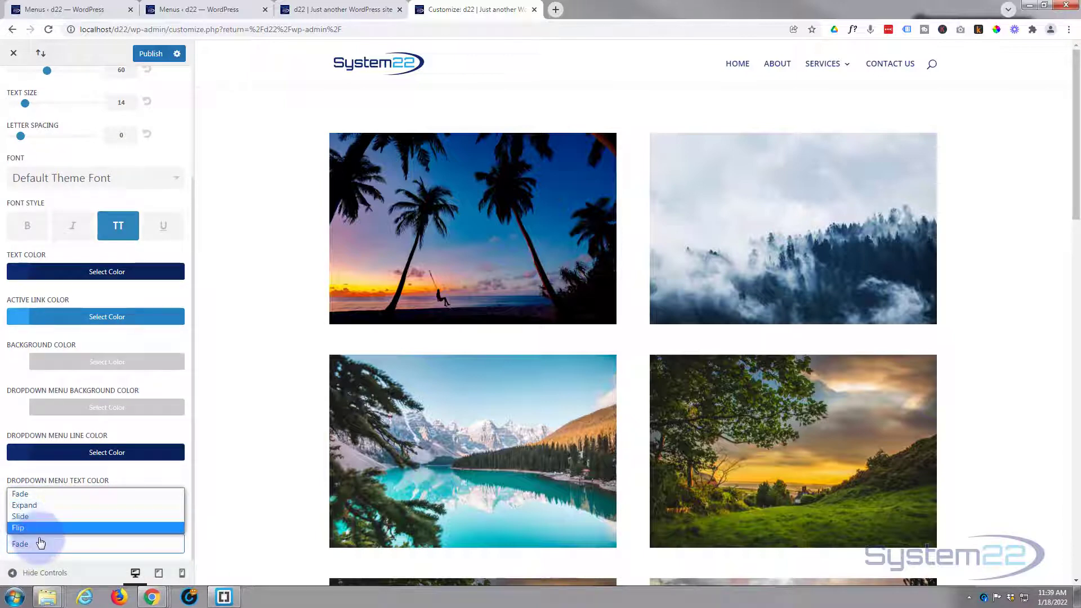
Step: Set Dropdown Menu Animation to Flip, publish, and return to Header & Navigation
left_click(19, 527)
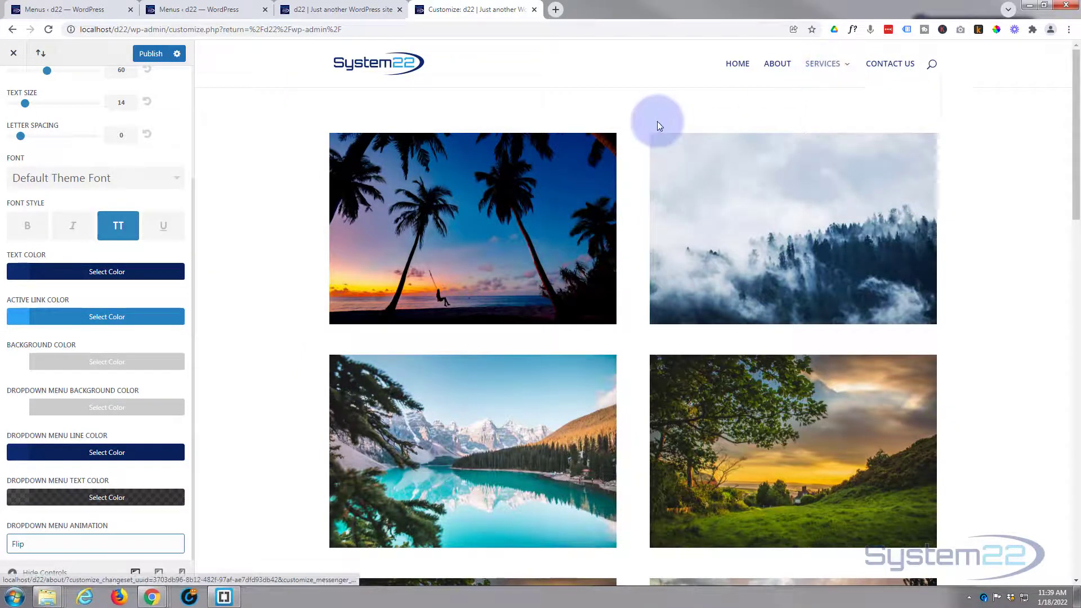
mouse_move(189, 437)
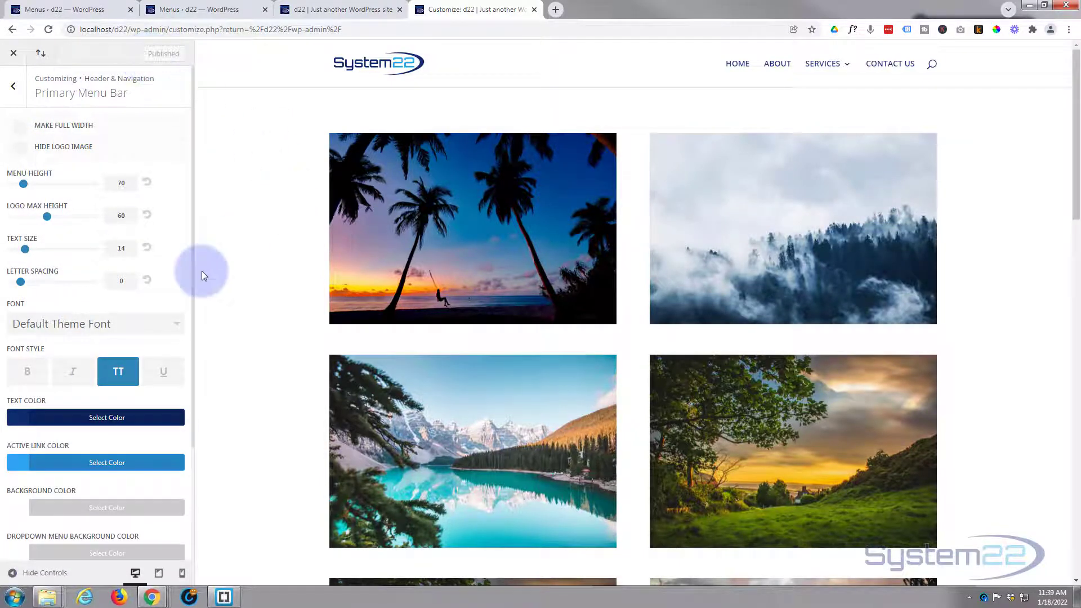
scroll("down", 3)
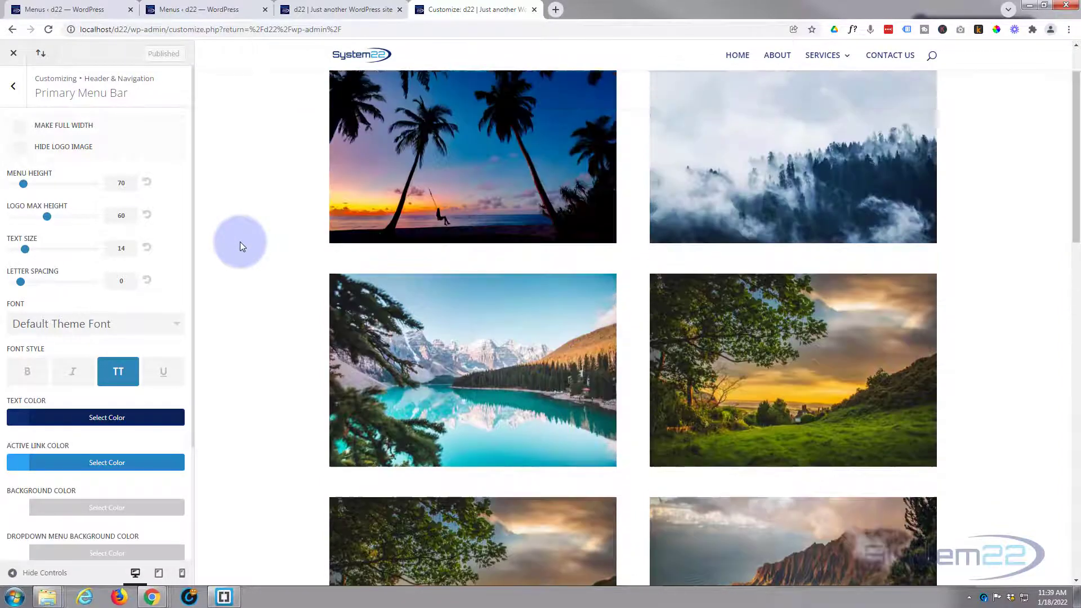
scroll("down", 3)
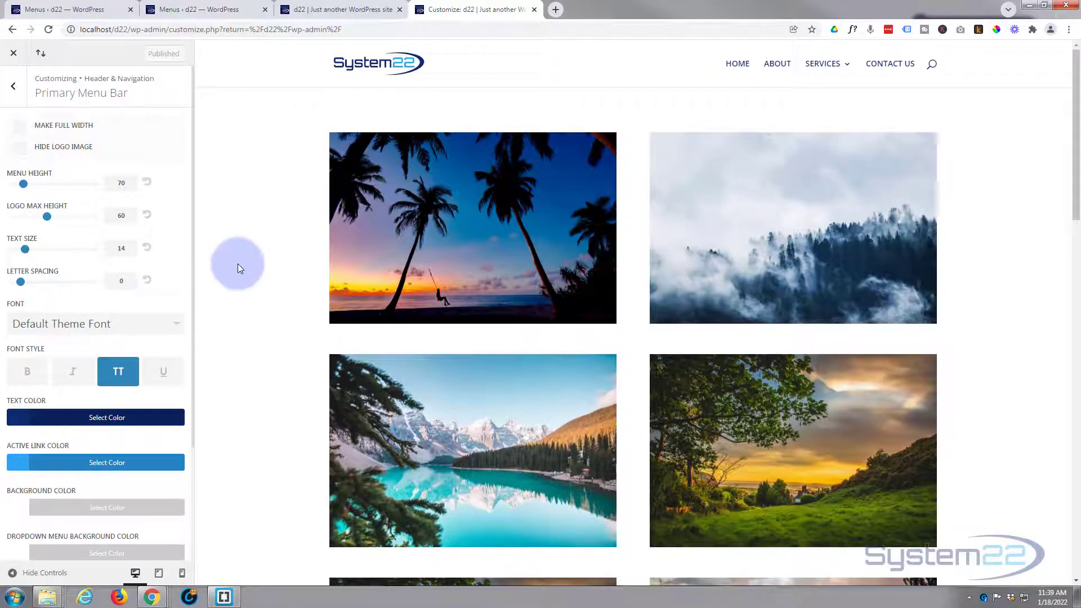
scroll("down", 3)
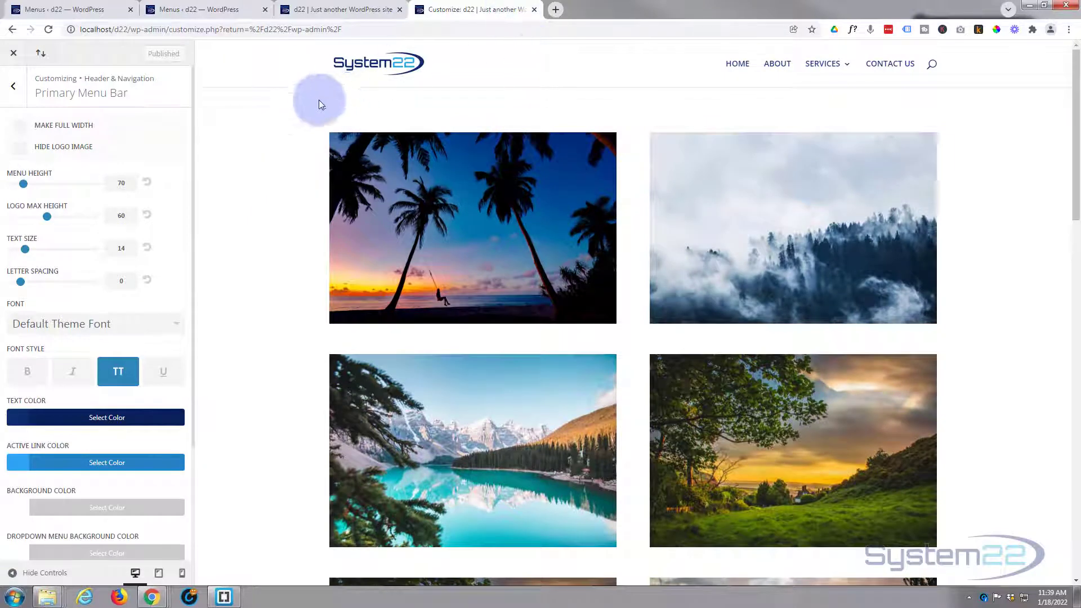
left_click(11, 85)
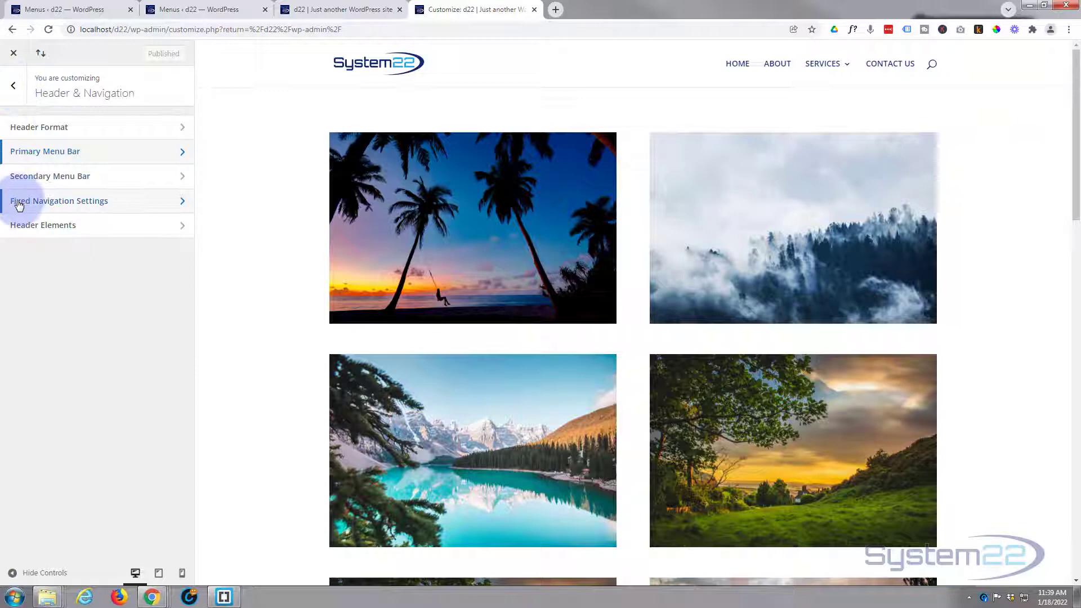
Step: In Fixed Navigation Settings keep Hide Logo Image unchecked and publish
left_click(59, 200)
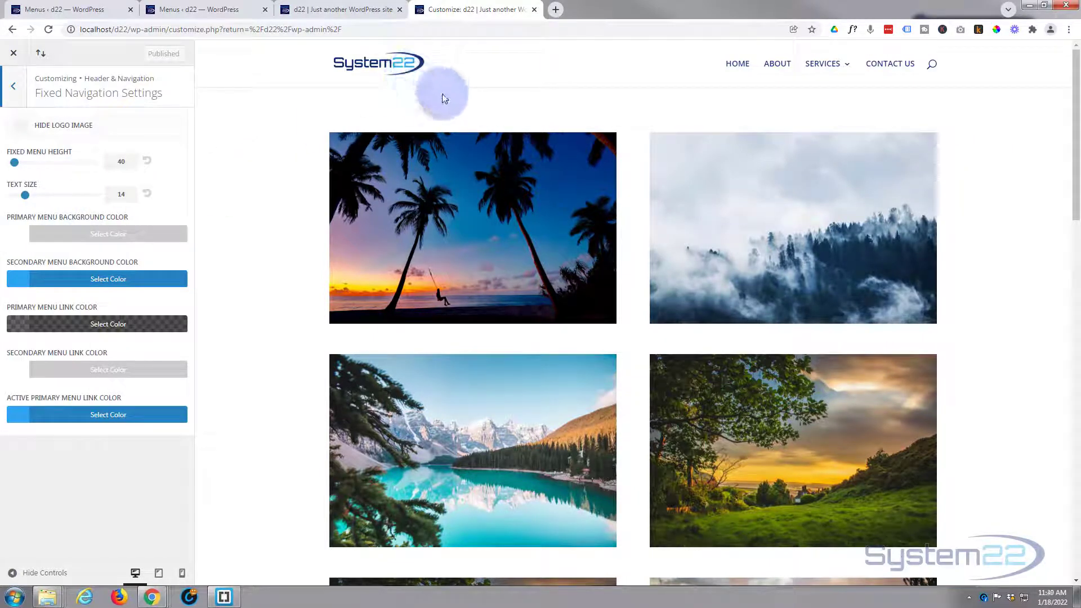
scroll("down", 3)
type("70")
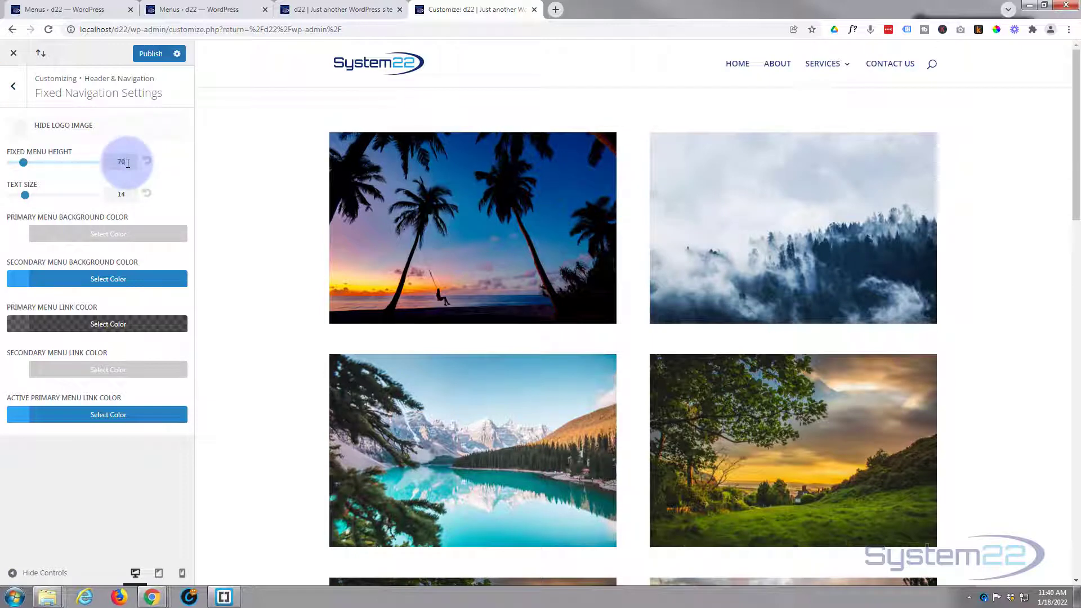
scroll("down", 3)
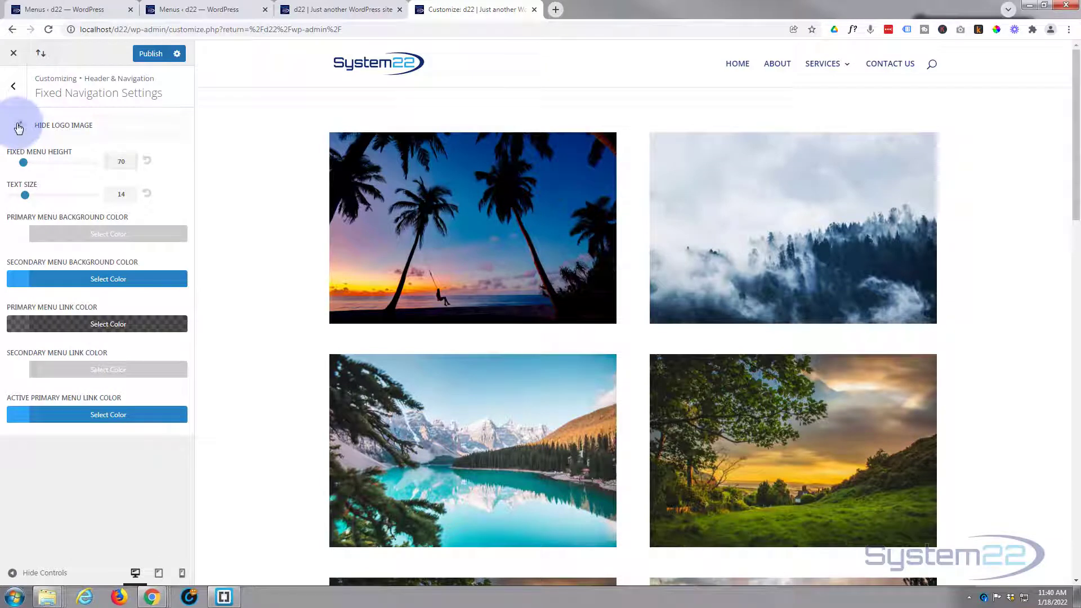
left_click(18, 125)
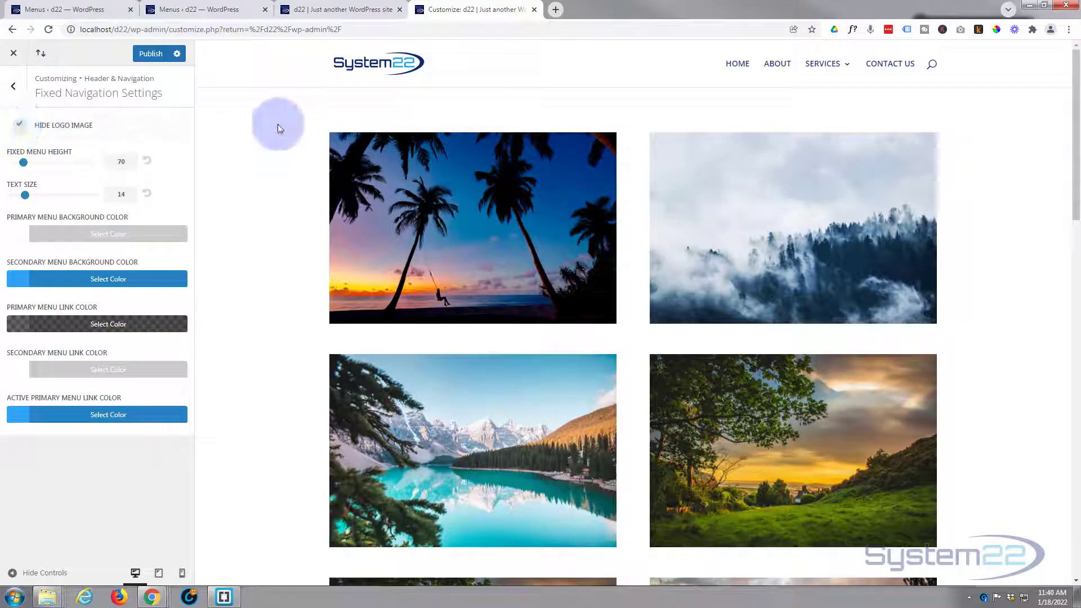
scroll("down", 3)
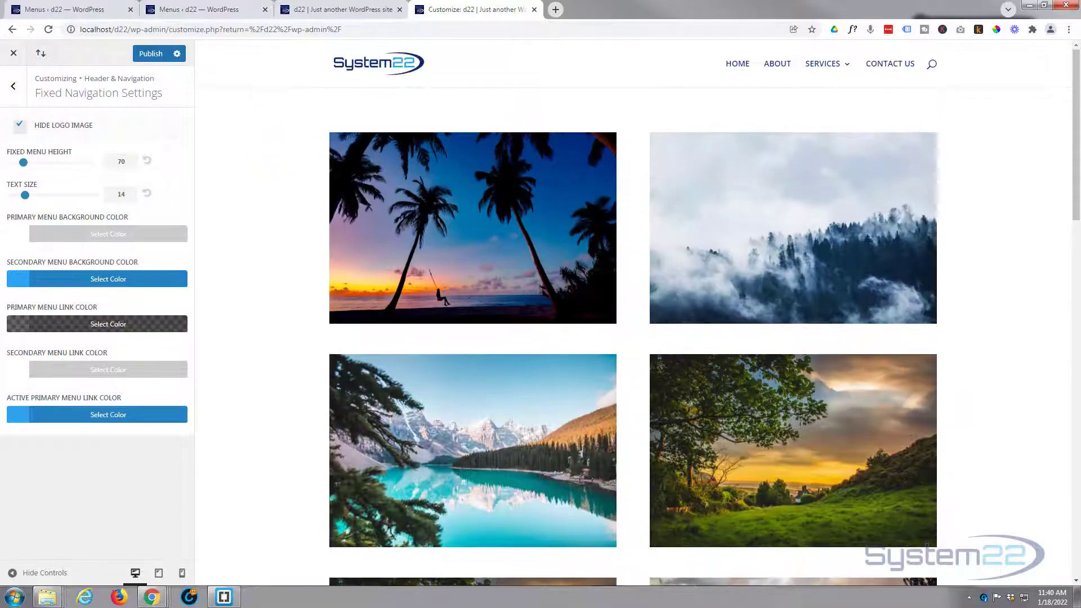
left_click(20, 126)
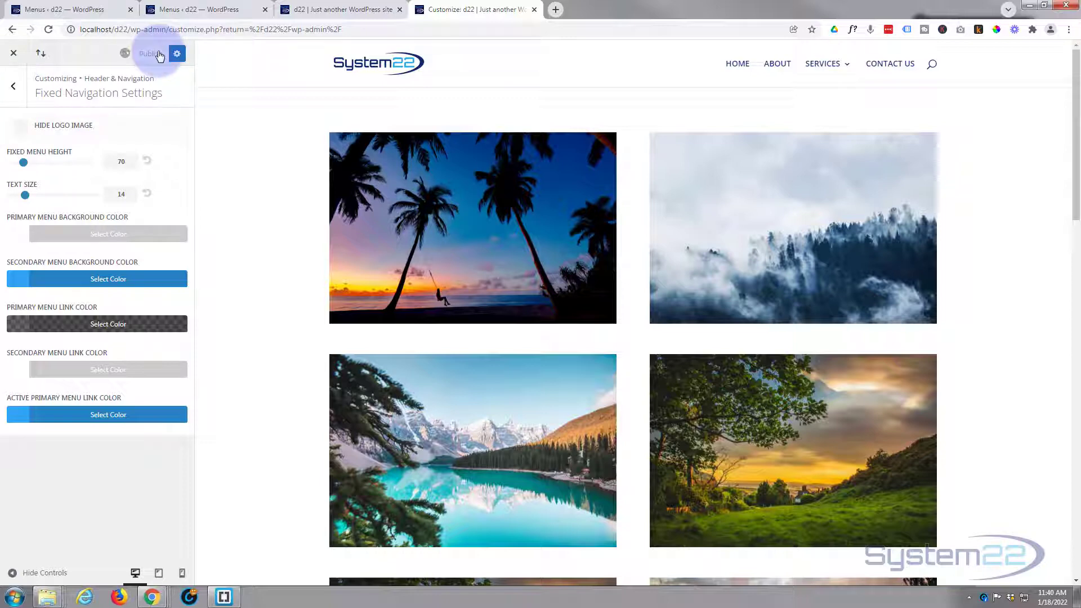
left_click(148, 53)
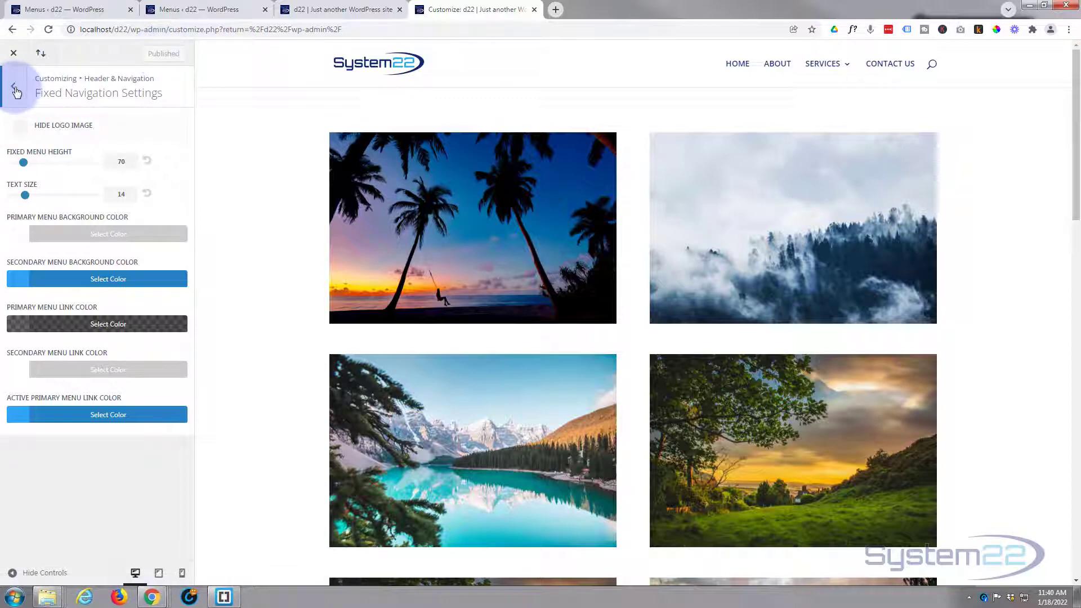
Step: In Header Format, preview the Centered and Centered Inline Logo header styles
left_click(13, 88)
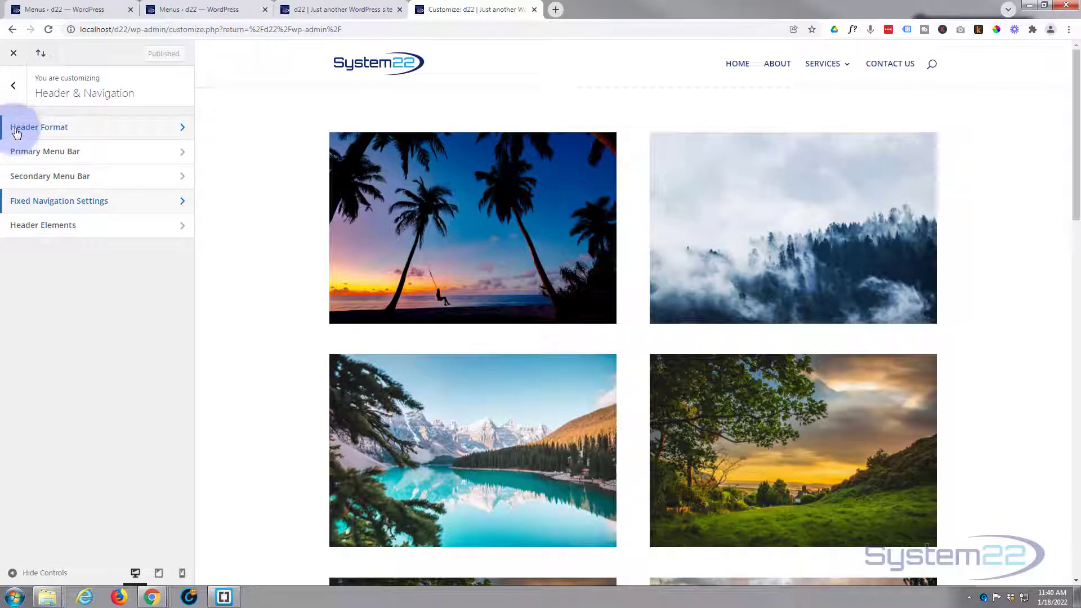
left_click(39, 126)
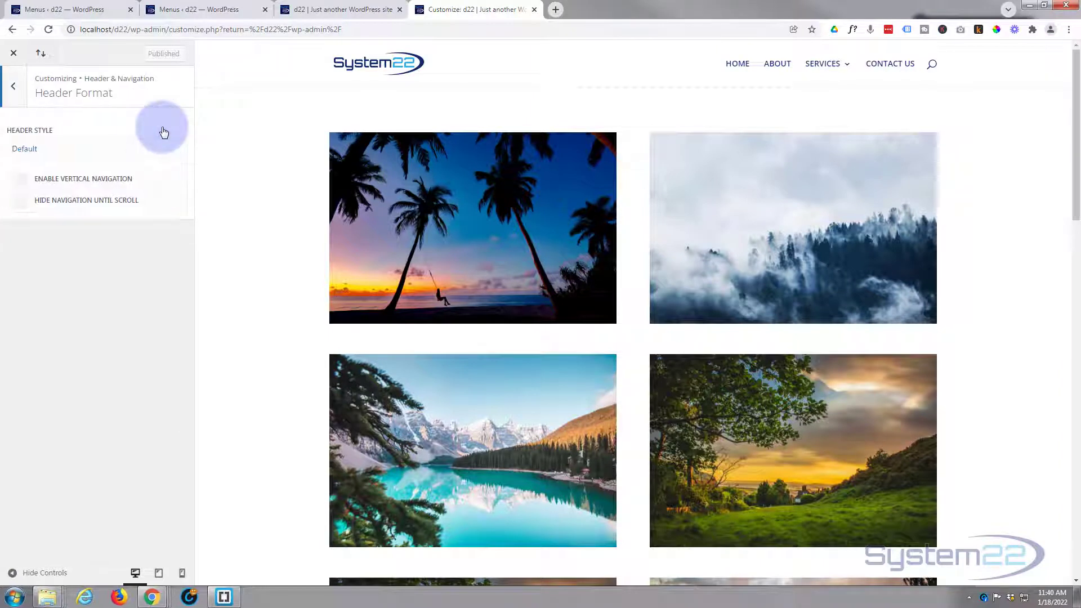
mouse_move(52, 121)
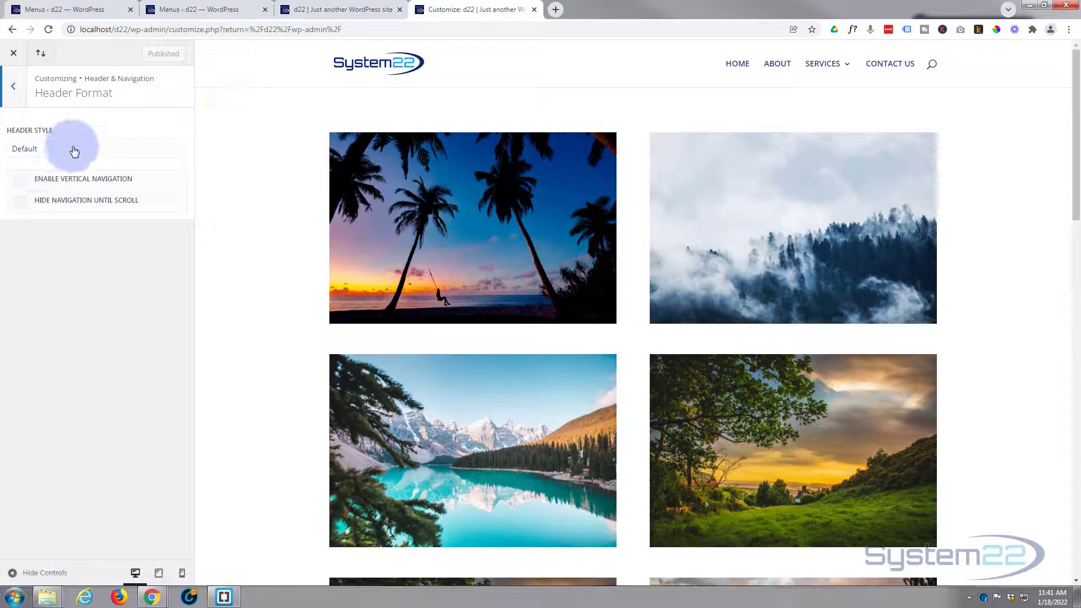
left_click(74, 148)
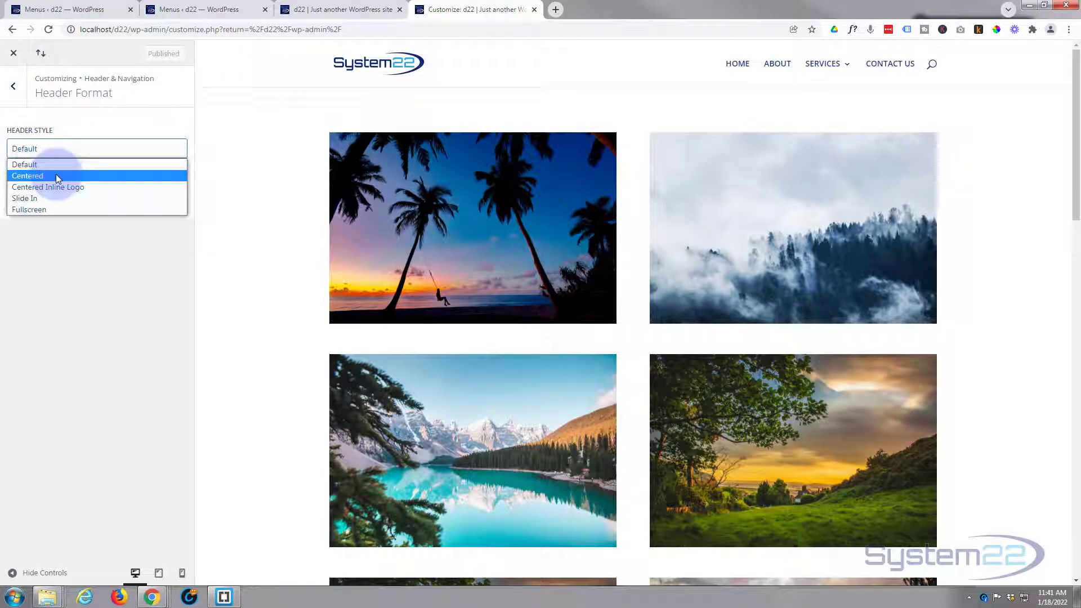
left_click(27, 176)
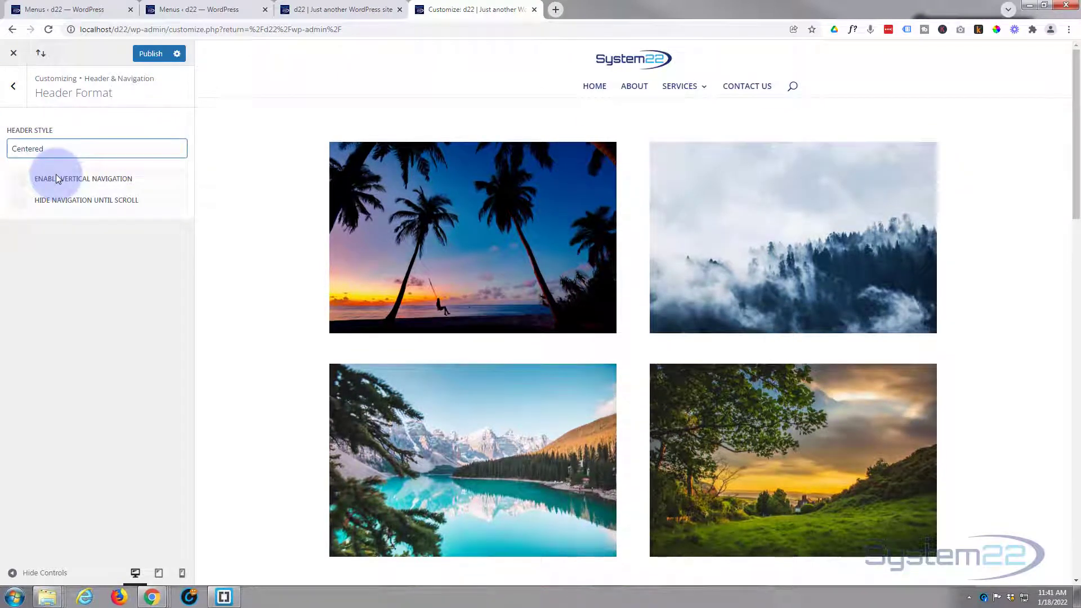
left_click(96, 149)
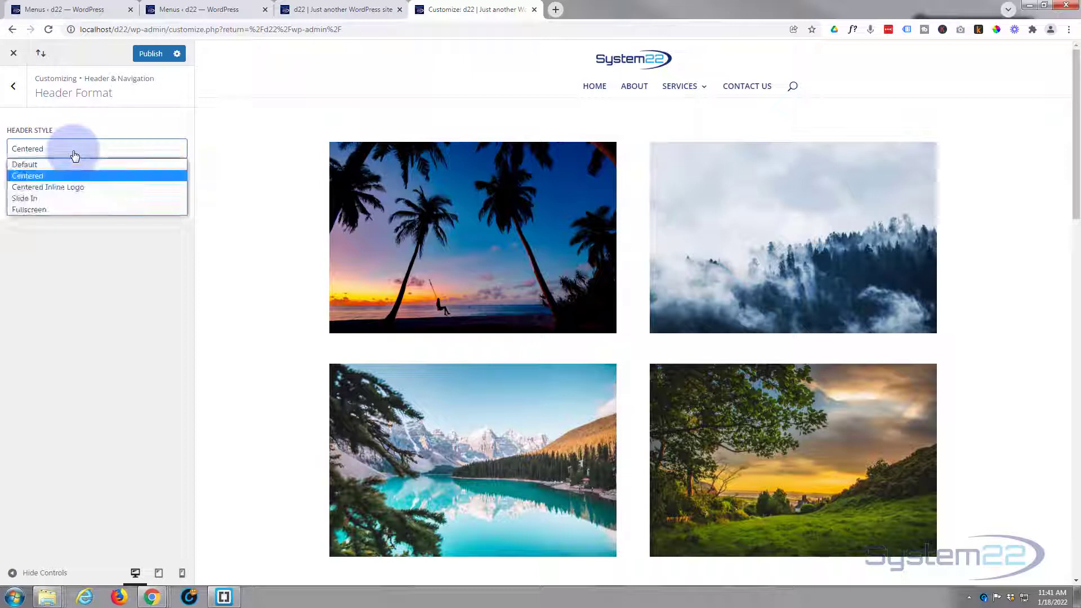
left_click(48, 187)
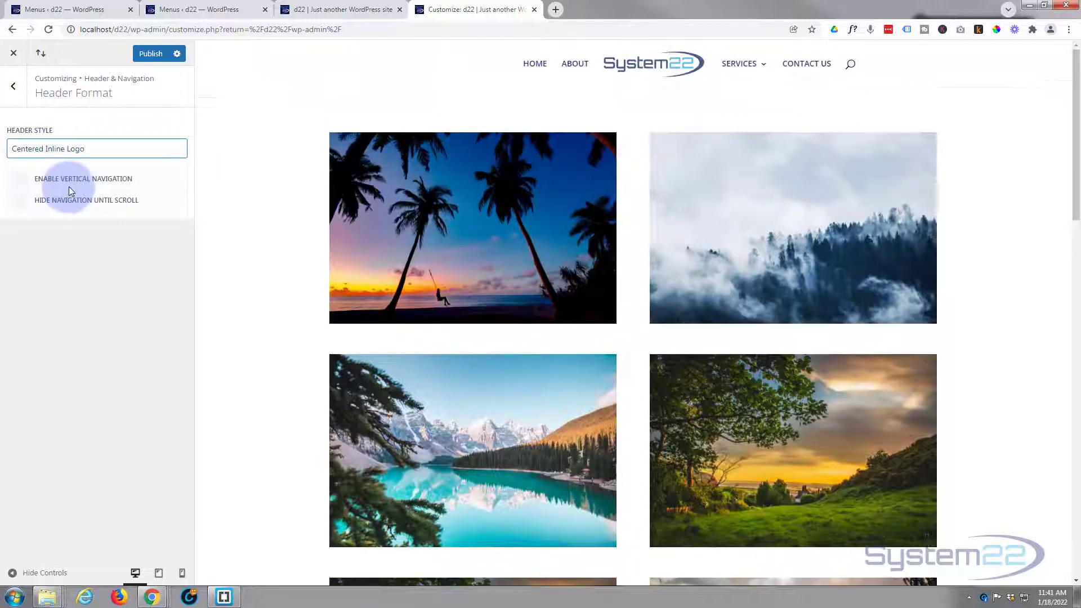
mouse_move(812, 70)
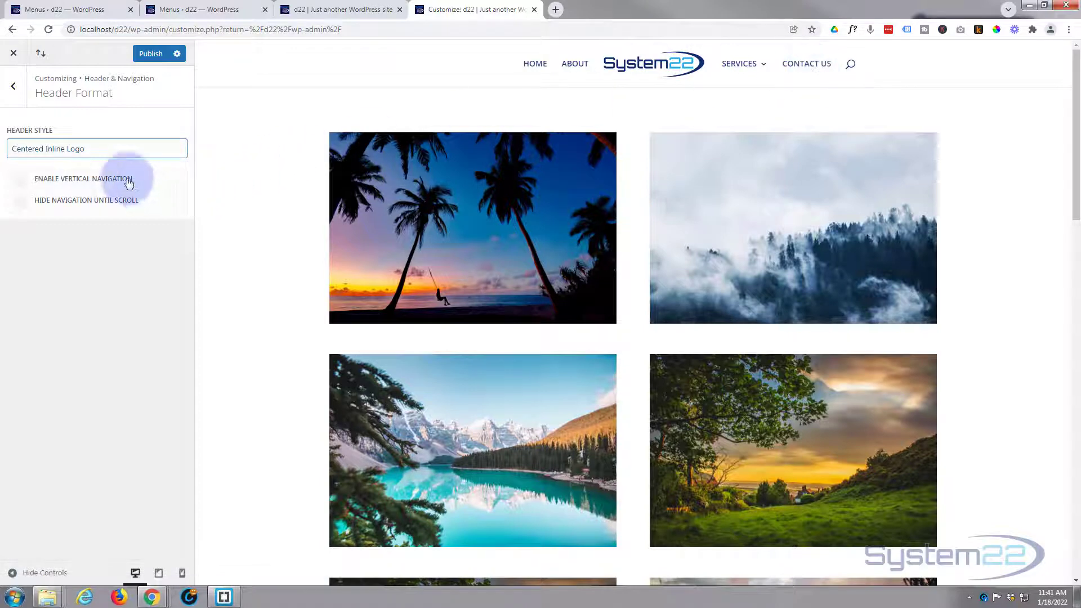
Step: Preview the Slide In and Fullscreen header styles, opening their menus in the preview
left_click(97, 148)
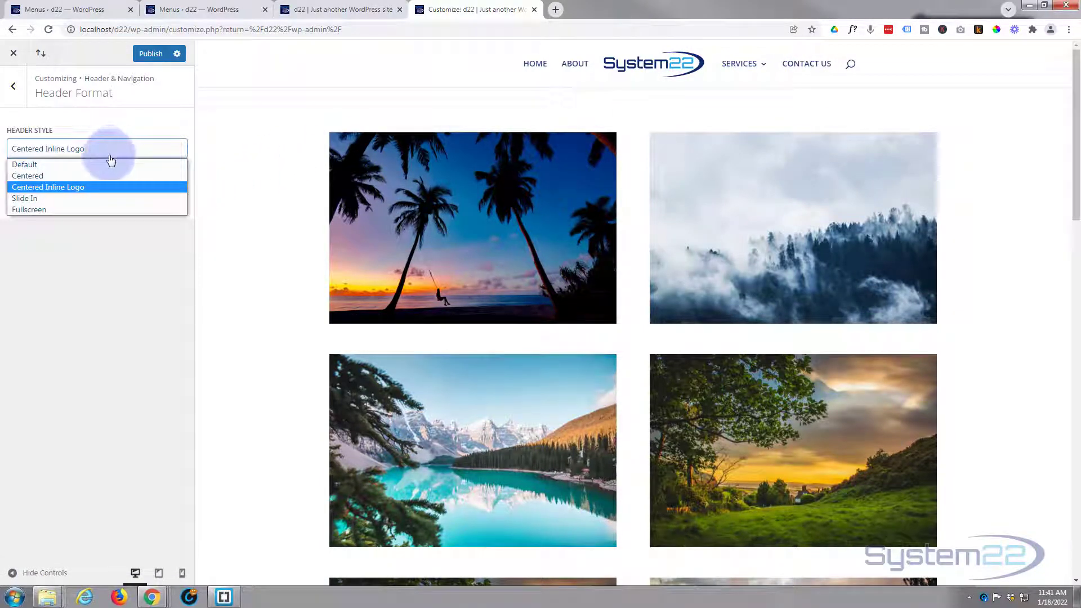
left_click(25, 197)
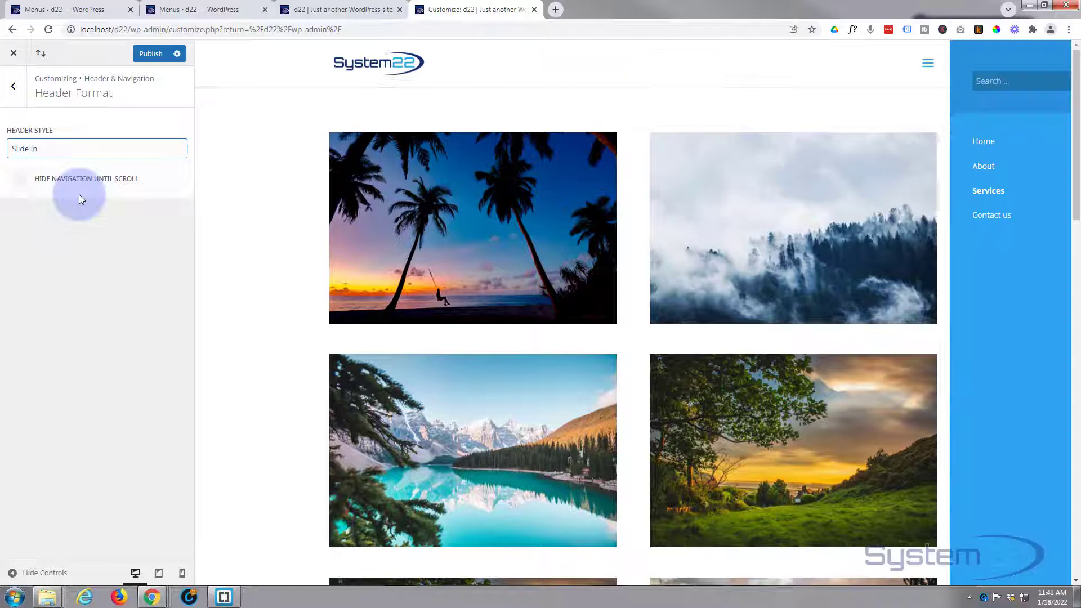
left_click(928, 63)
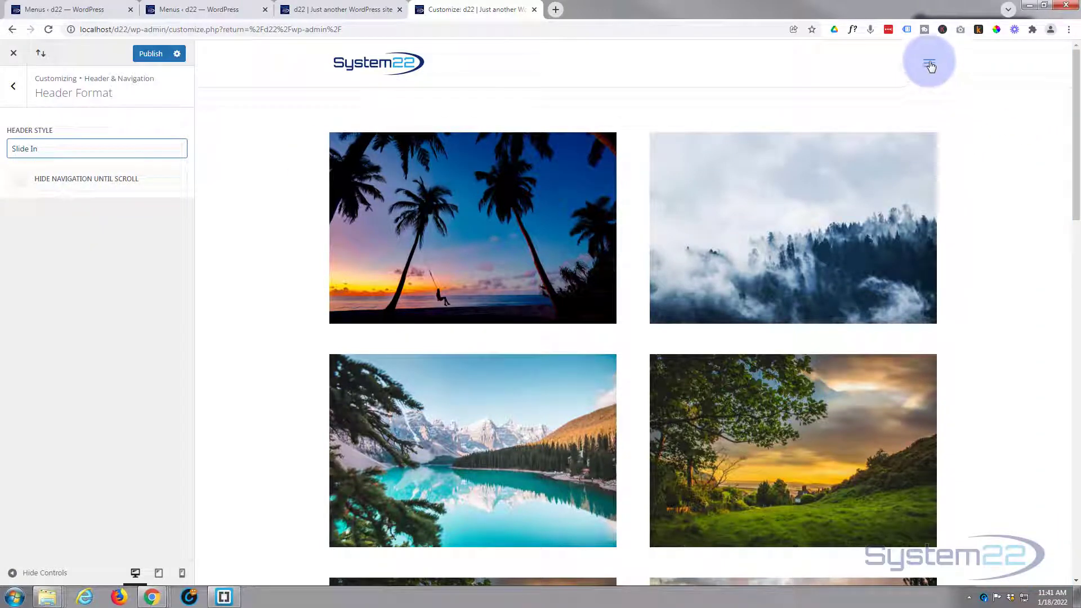
left_click(930, 61)
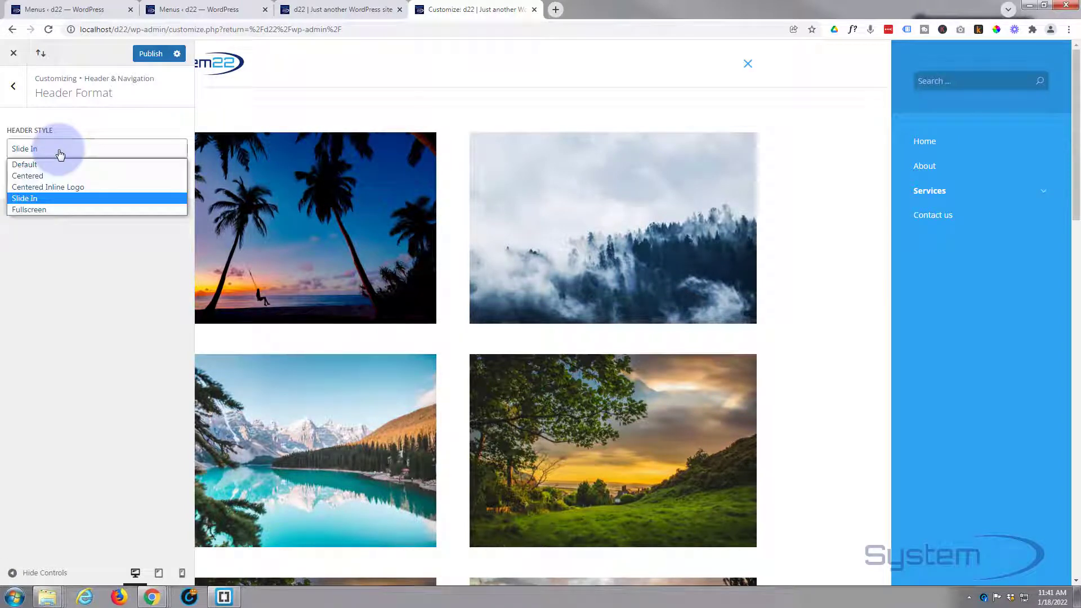
left_click(29, 209)
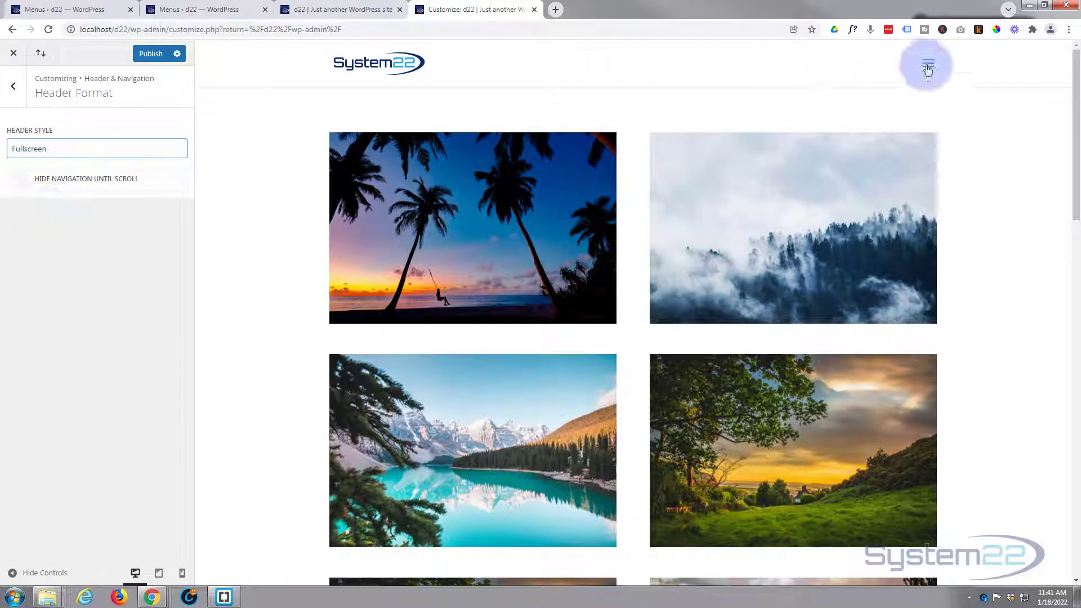
left_click(928, 66)
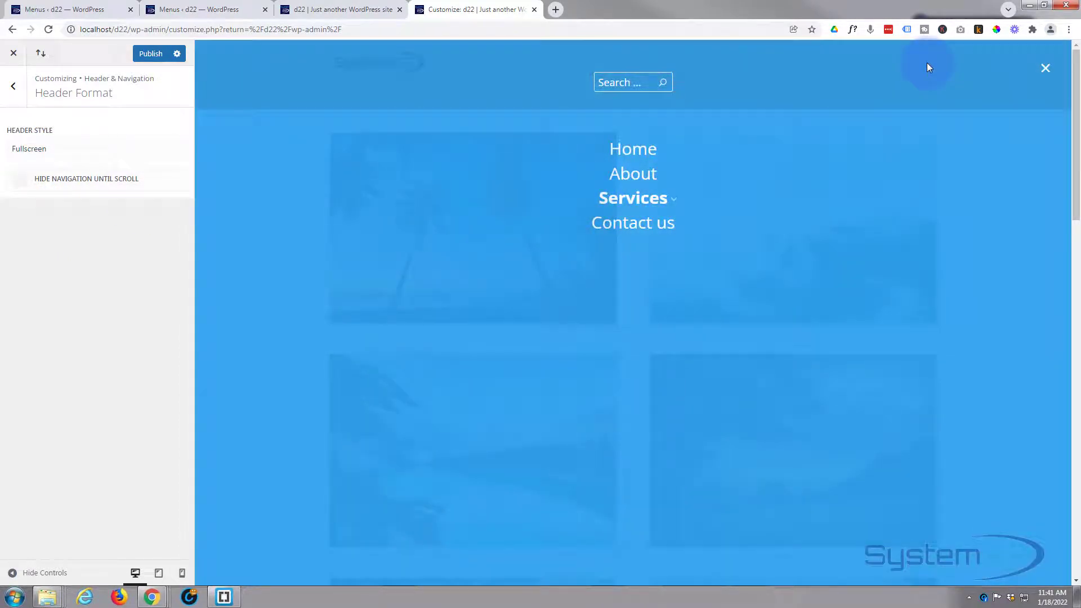
mouse_move(29, 90)
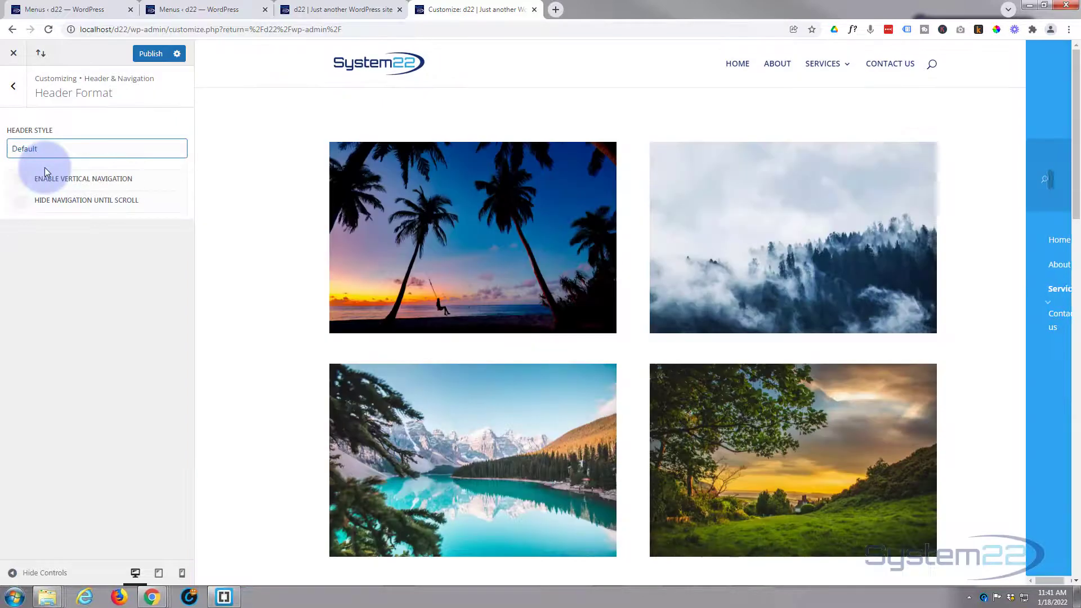
Step: Return the Header Style to Default and publish the change
left_click(150, 53)
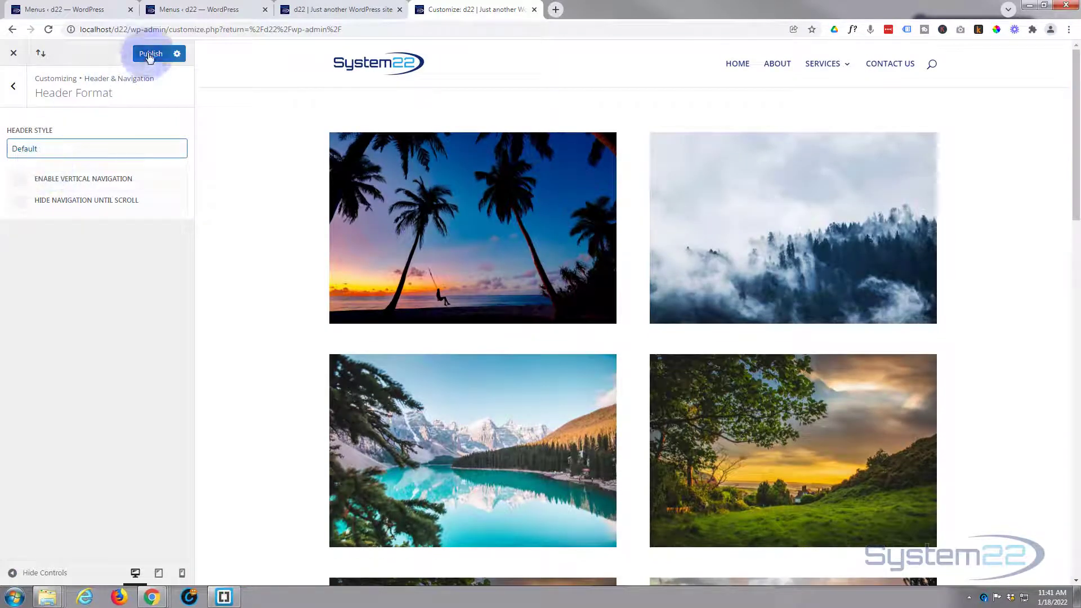
left_click(150, 53)
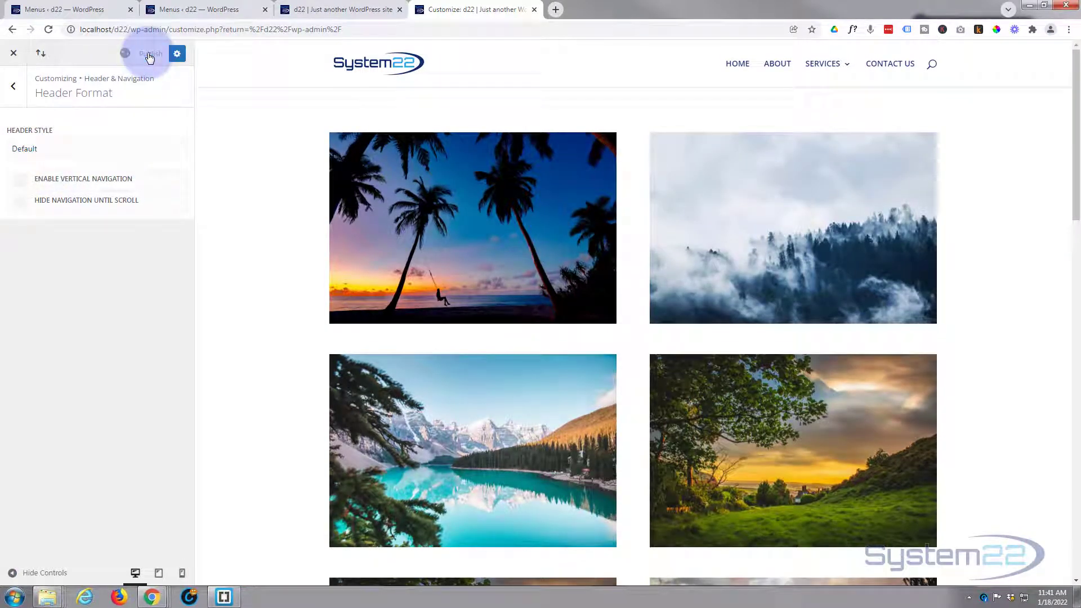
left_click(150, 53)
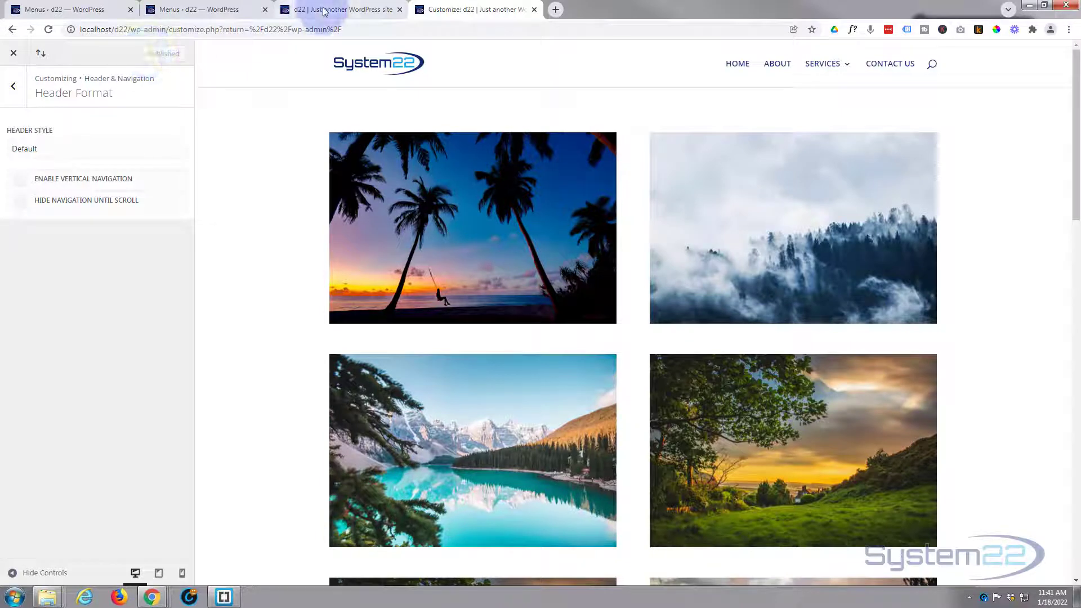
Step: Reload the live site tab to view the published uppercase navy header
left_click(338, 9)
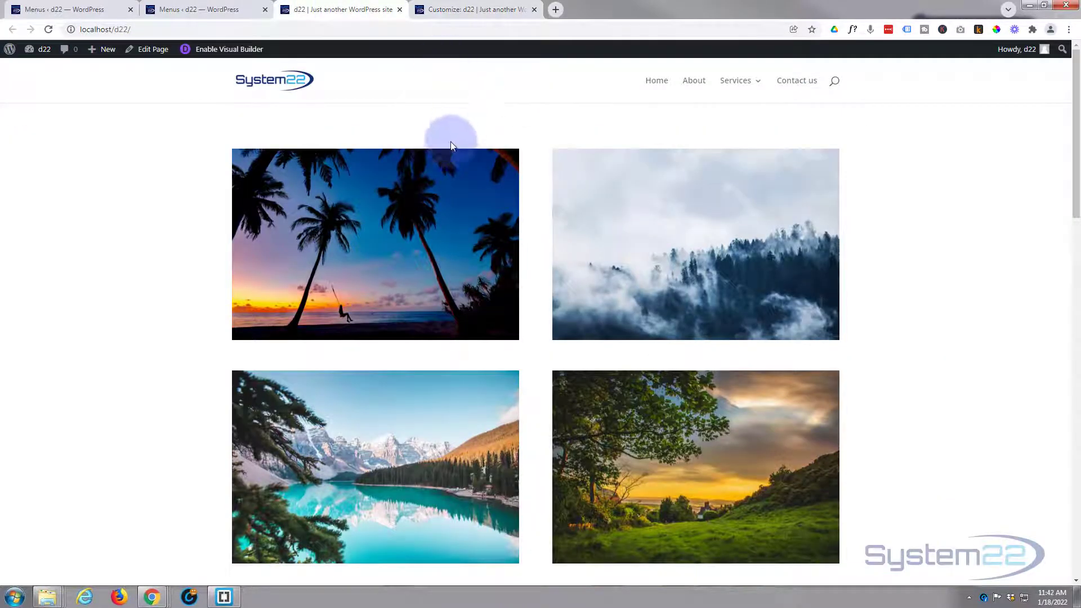
left_click(49, 30)
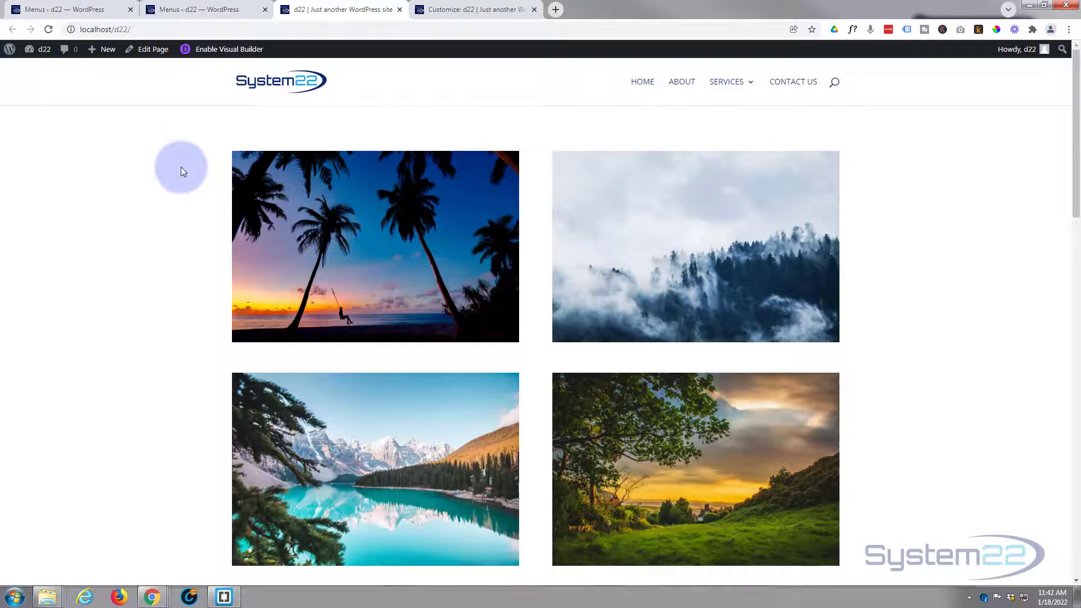
scroll("down", 3)
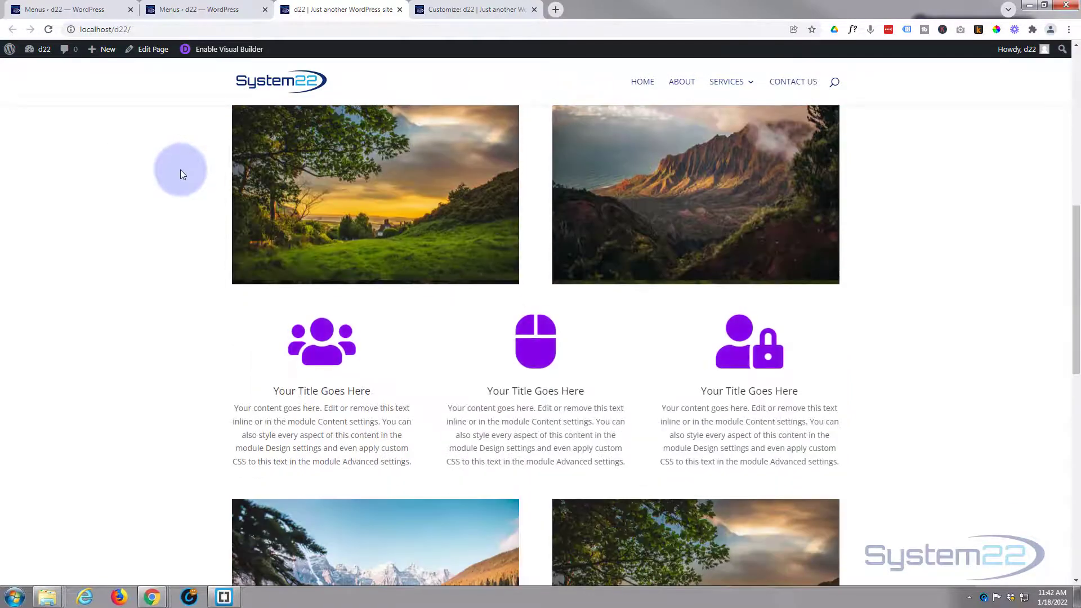